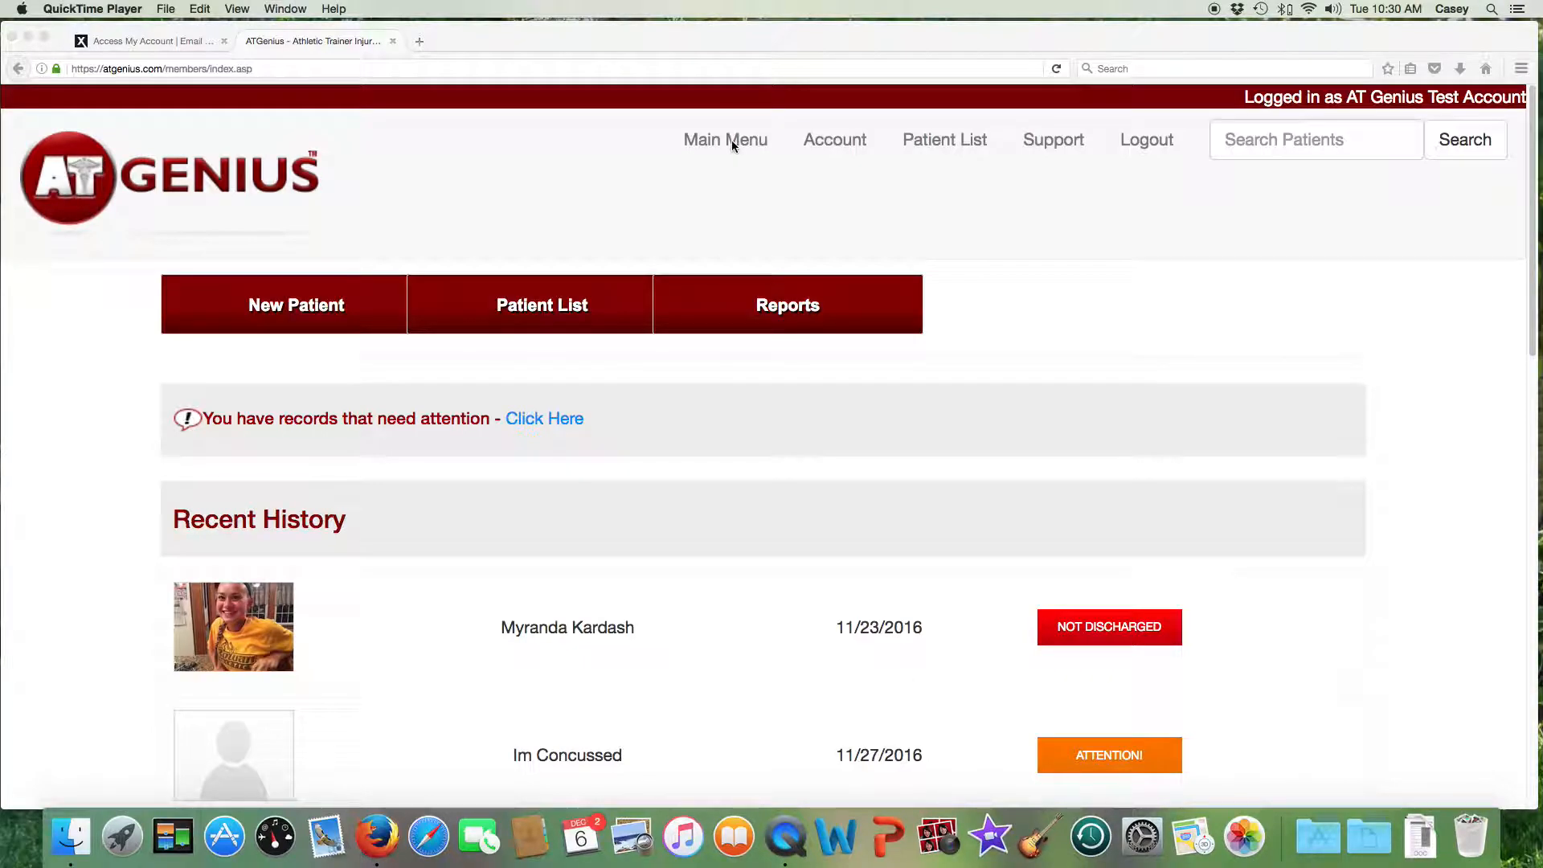
Open the Reports menu from the AT Genius main menu.
left_click(786, 305)
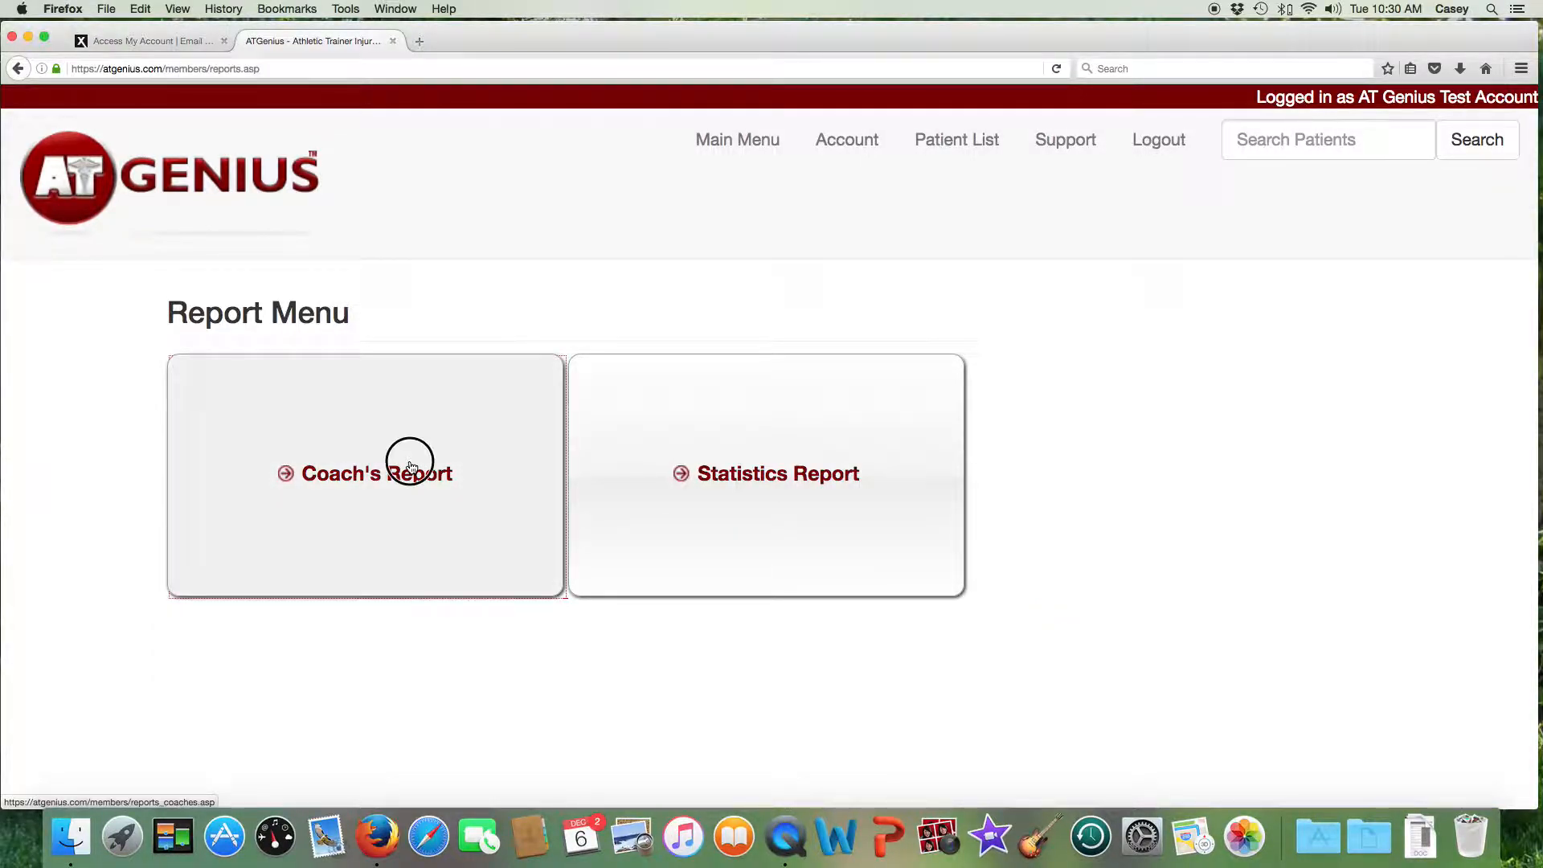
Filter the coach's report to Field Hockey, keeping All levels, fields, activities and discharge statuses.
left_click(377, 473)
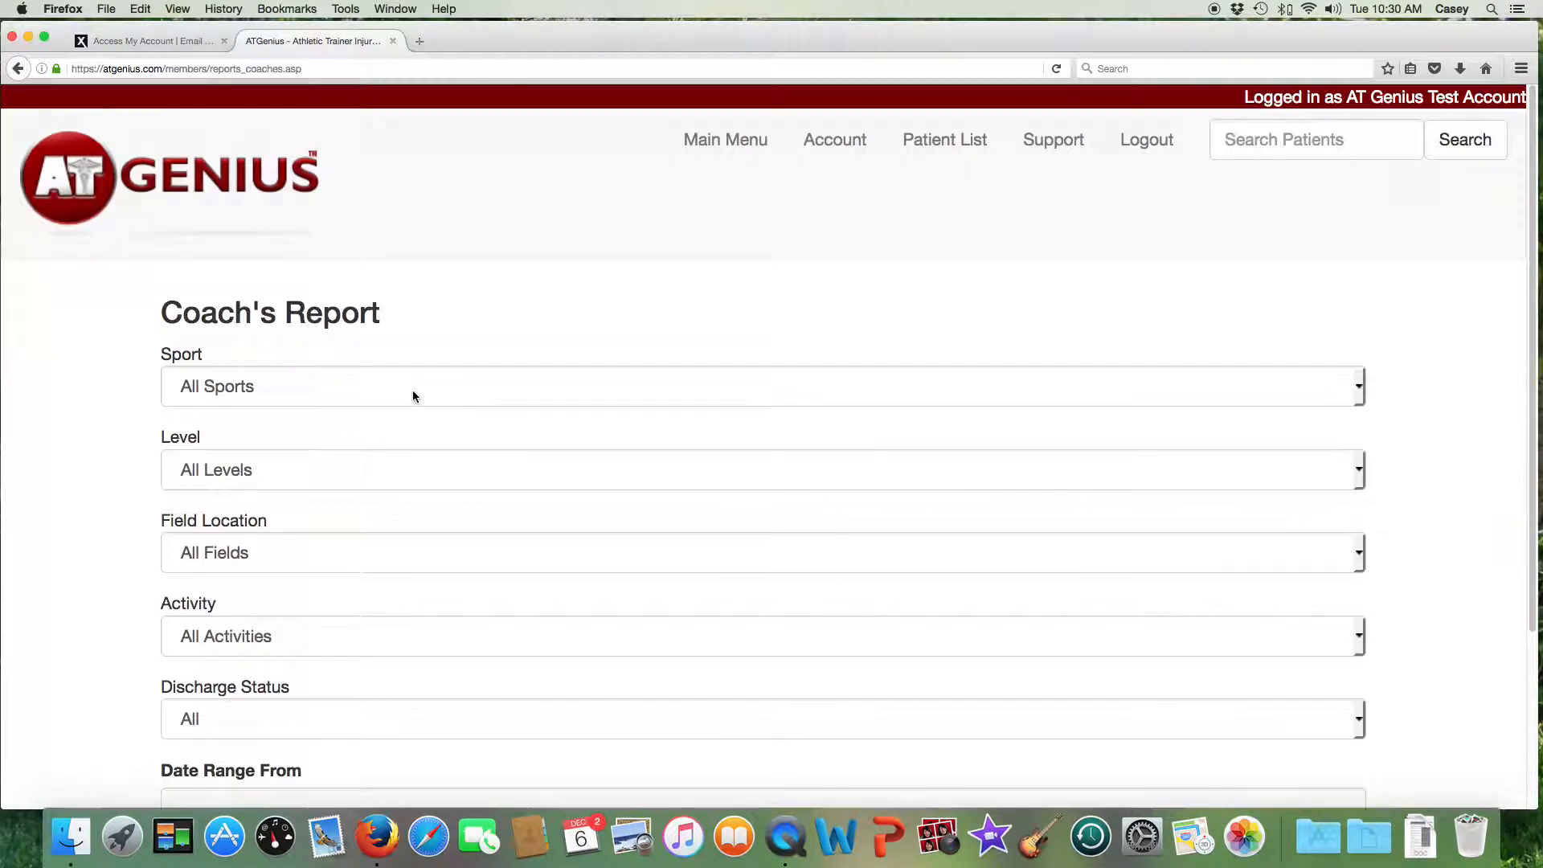
left_click(762, 385)
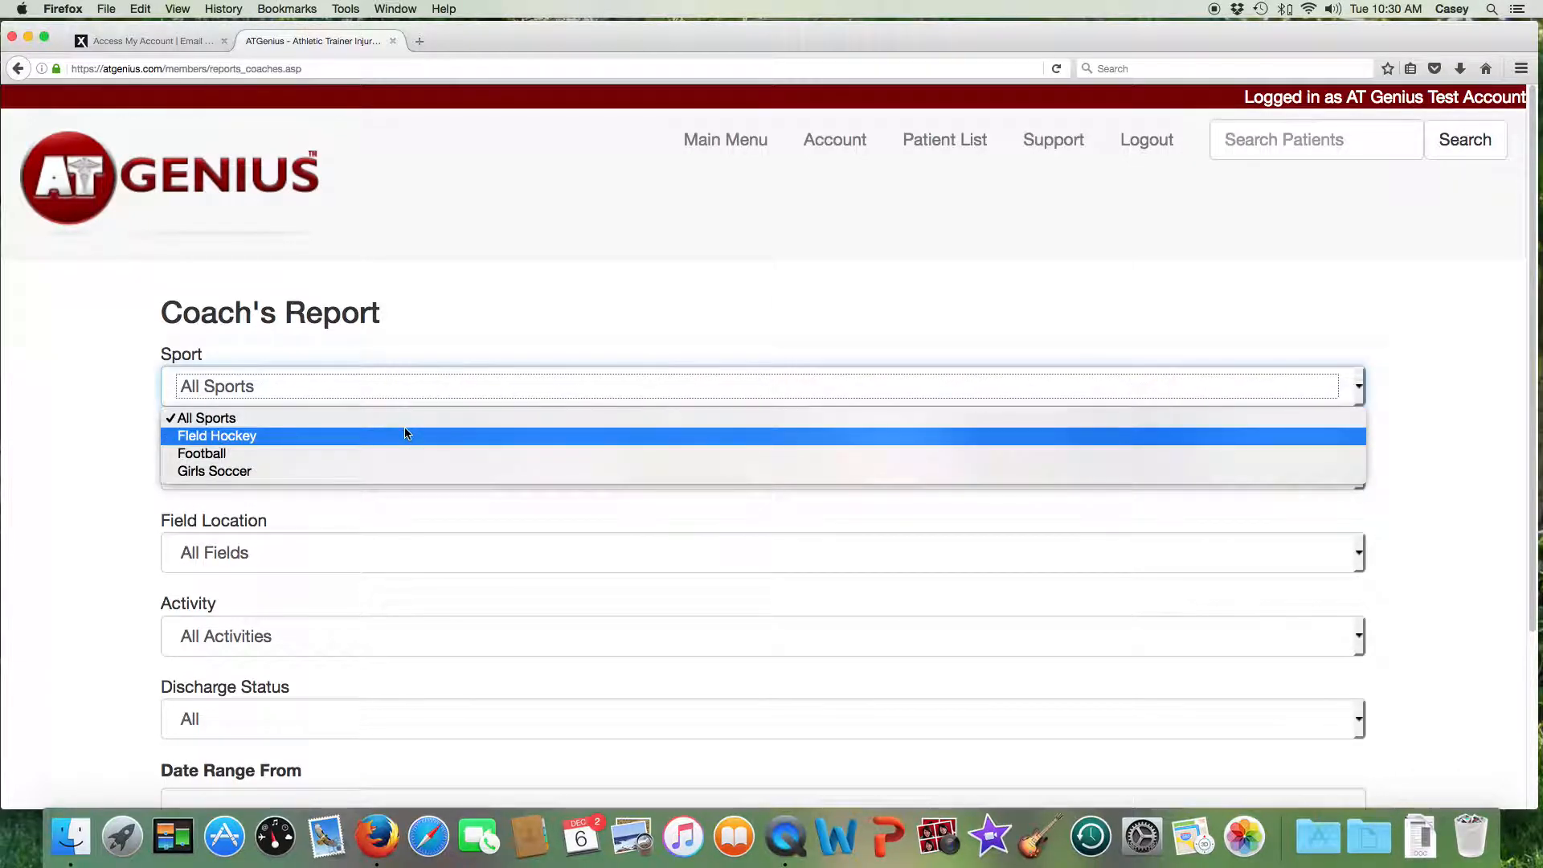
left_click(216, 434)
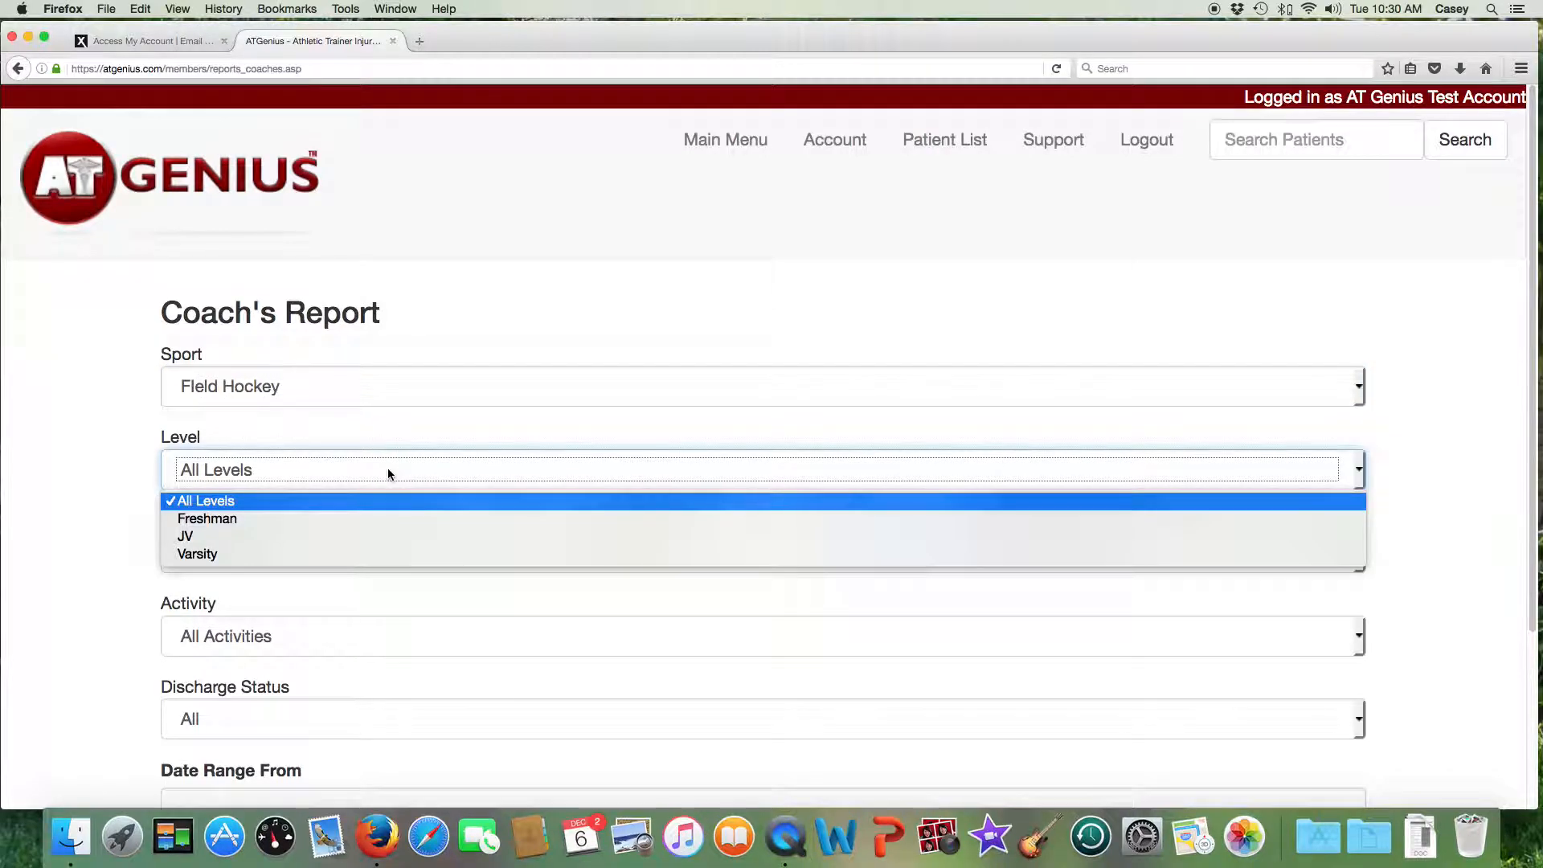
left_click(206, 500)
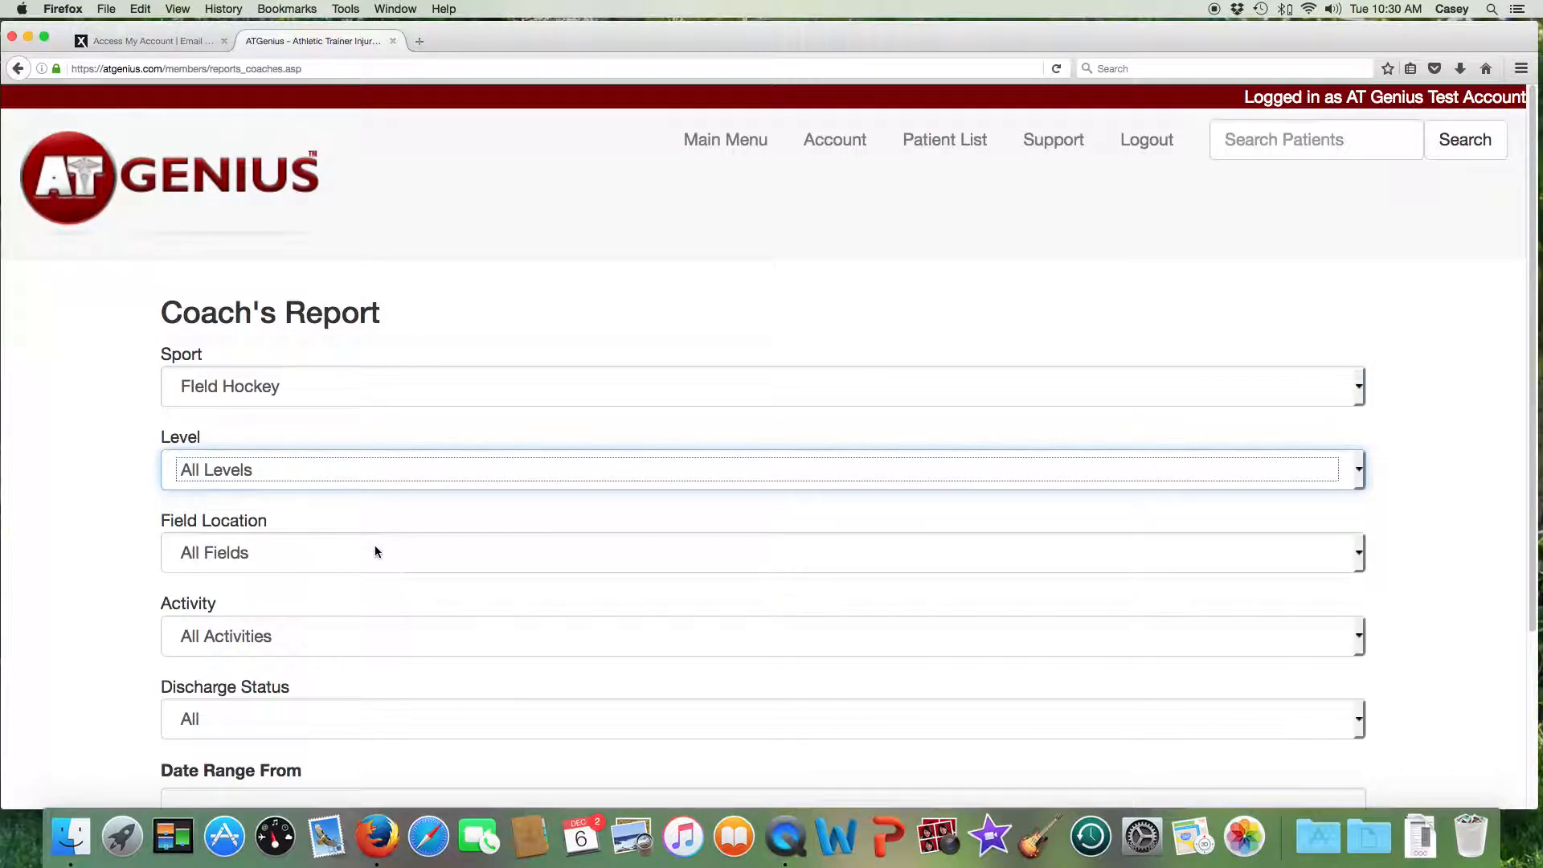
left_click(758, 552)
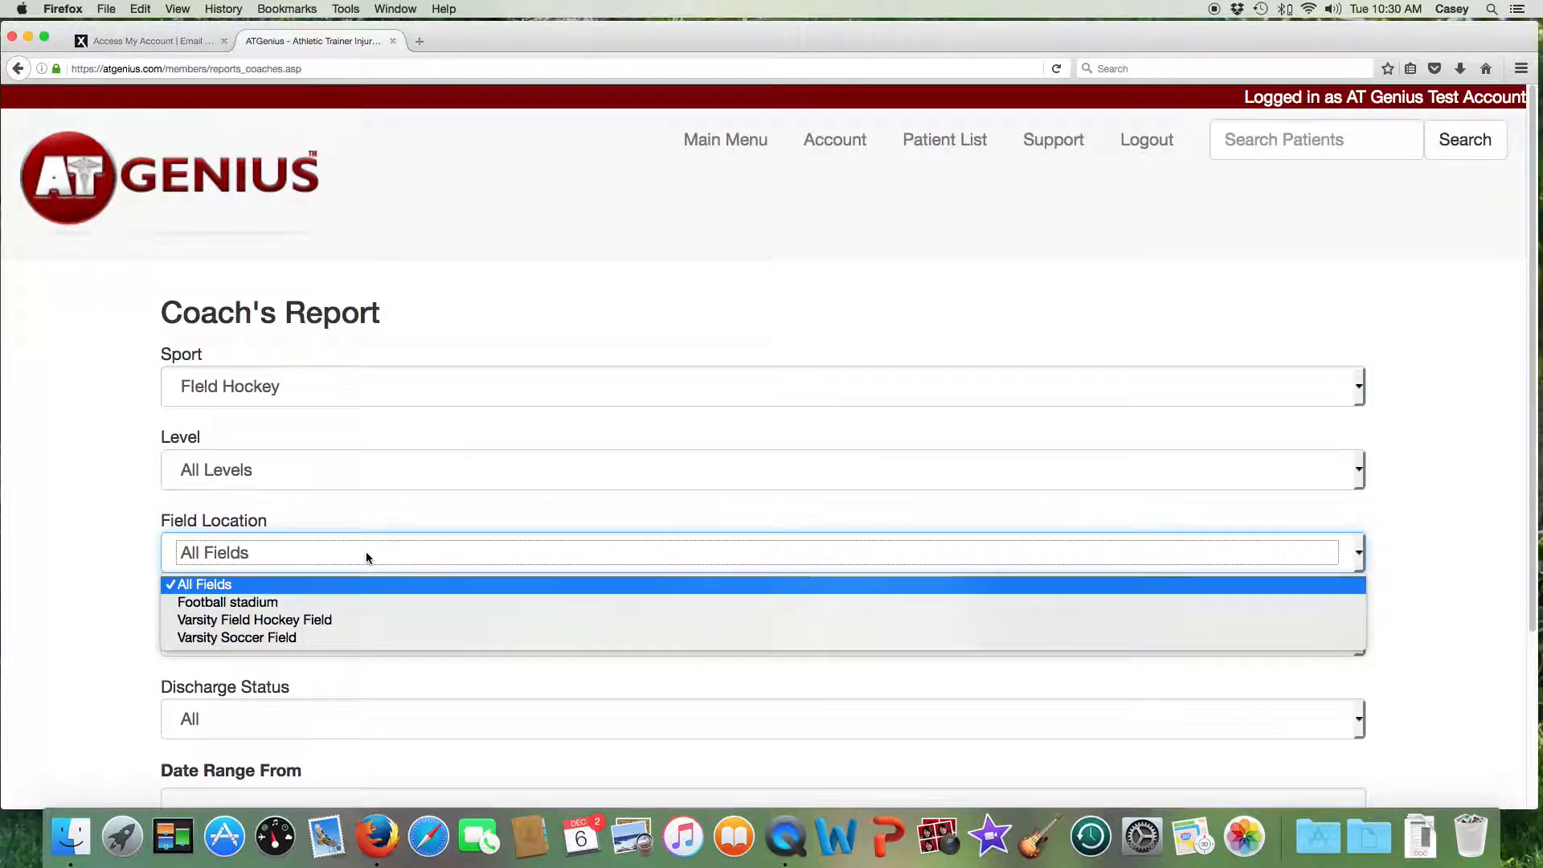
mouse_move(361, 589)
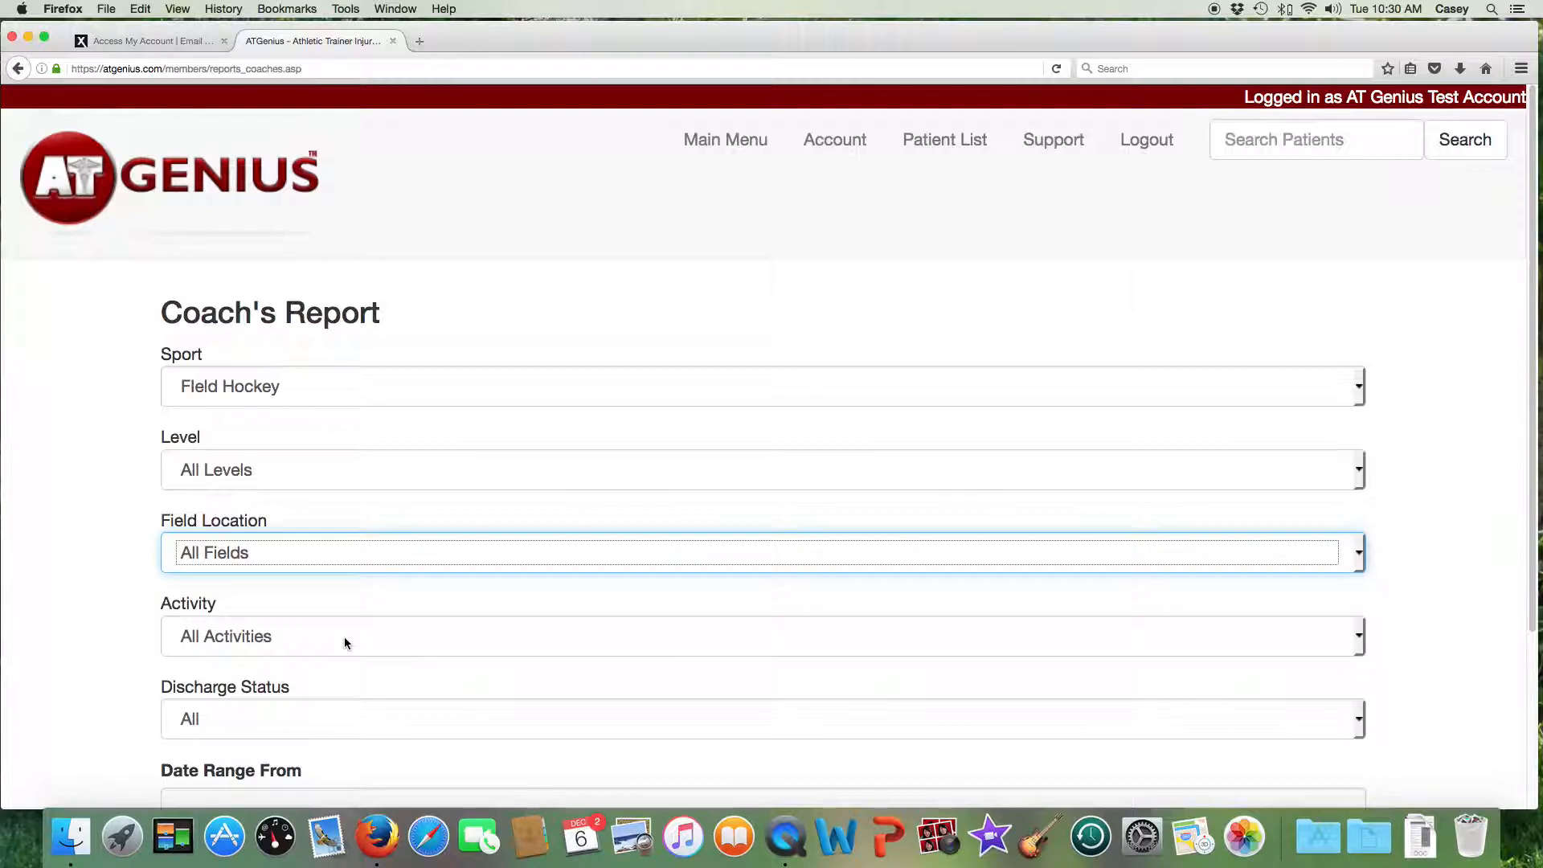
left_click(758, 636)
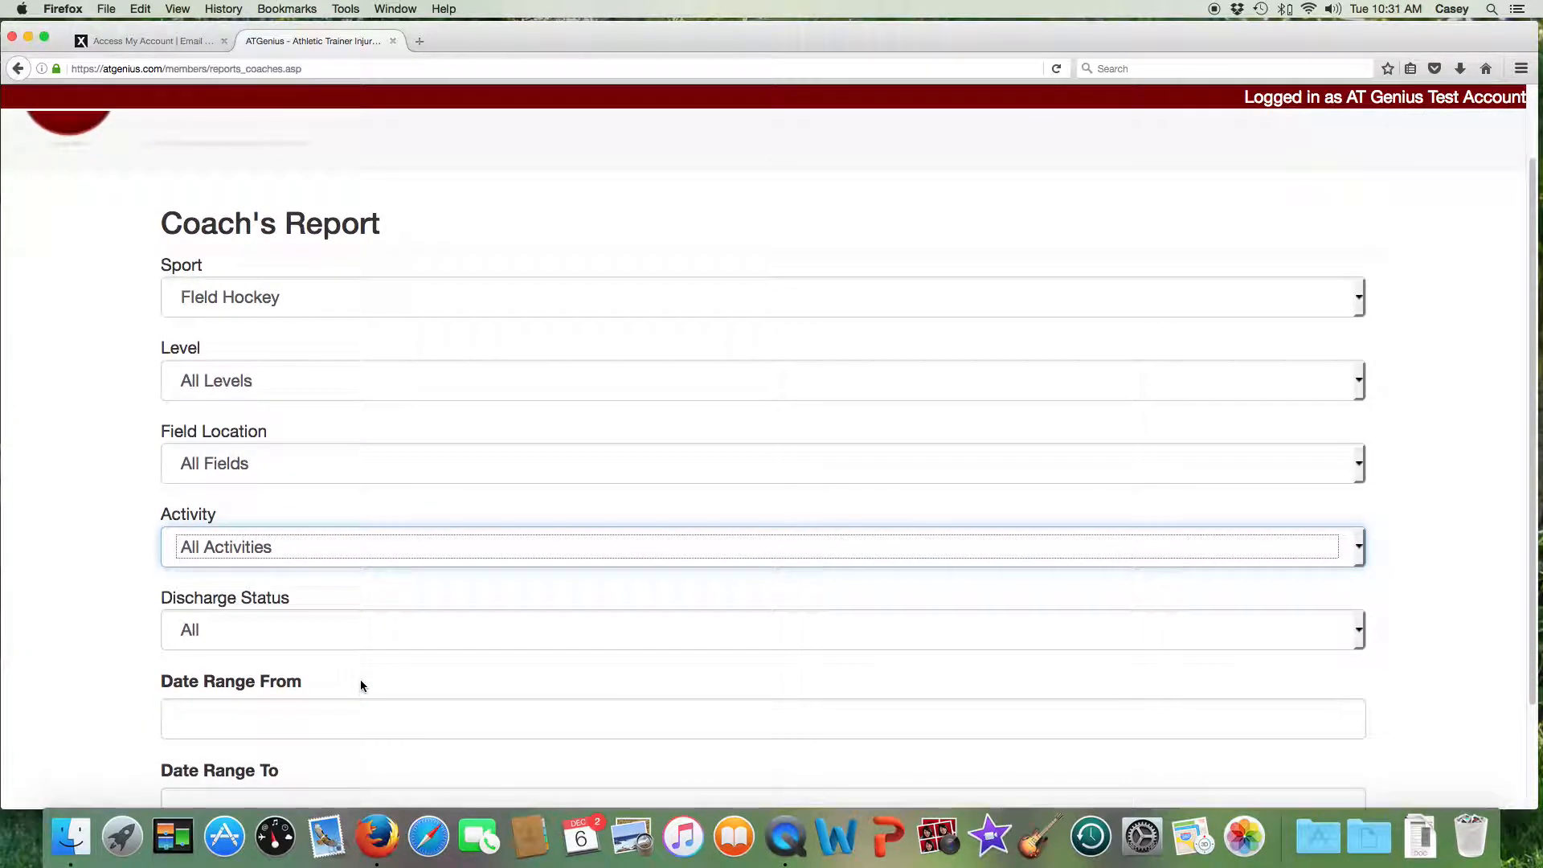
left_click(762, 630)
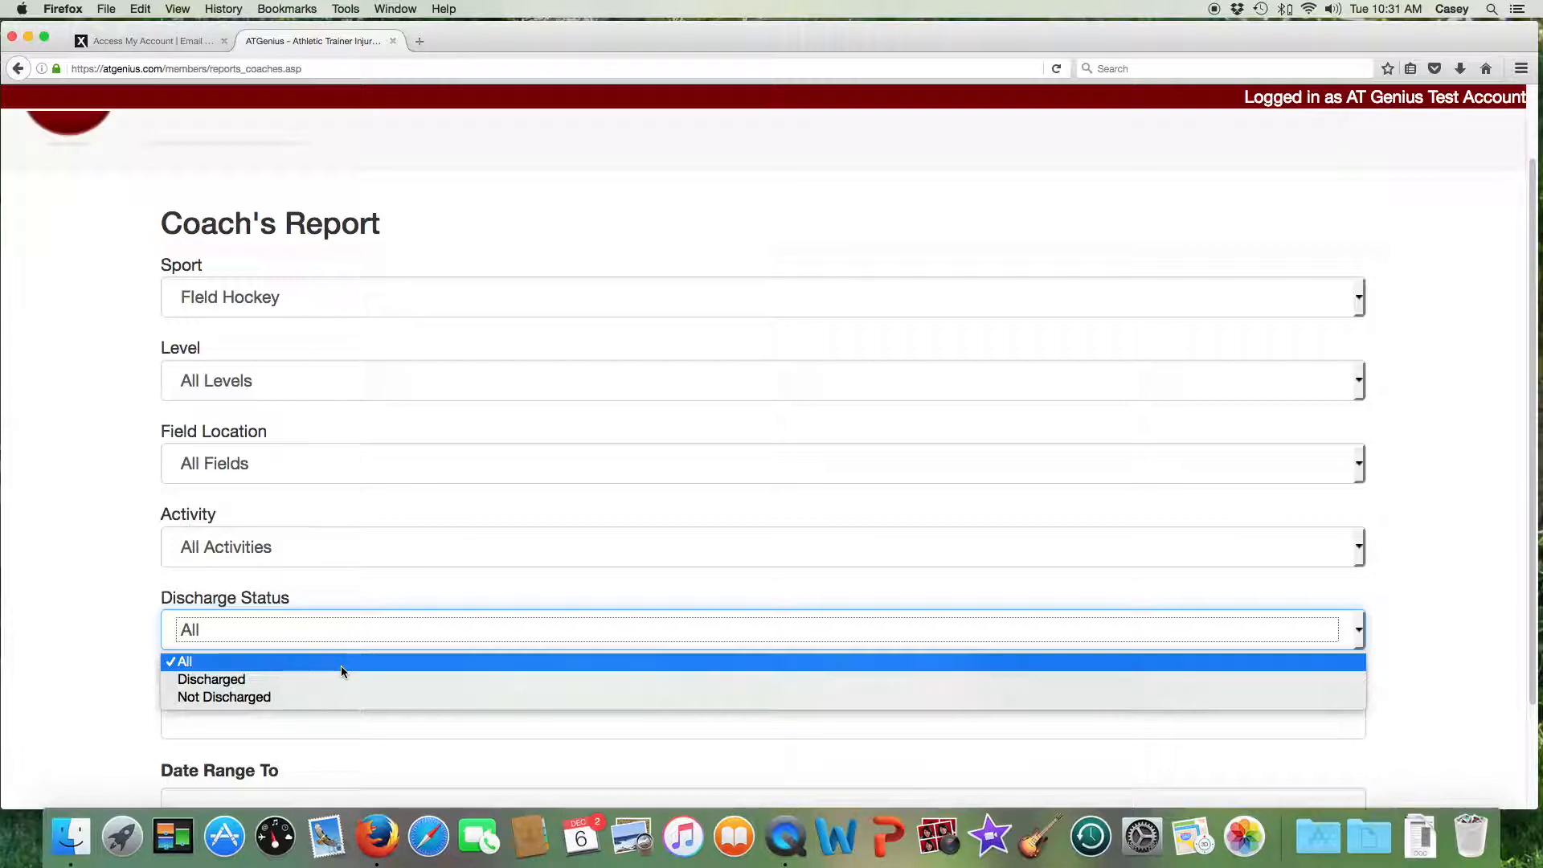
left_click(184, 661)
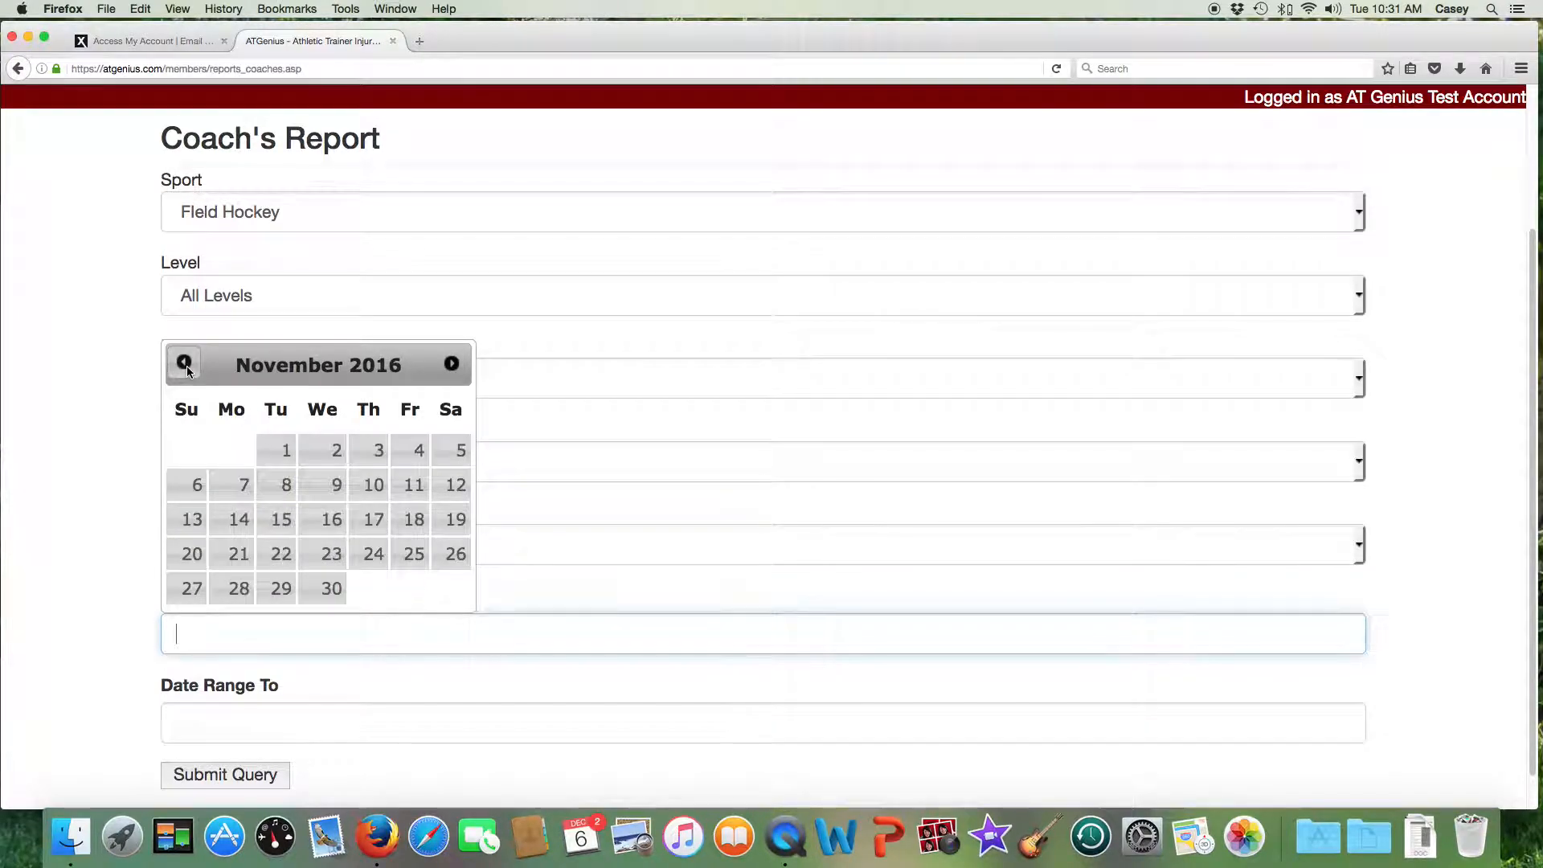
Run the coach's report for 09/01/2016 through 09/30/2016.
left_click(184, 364)
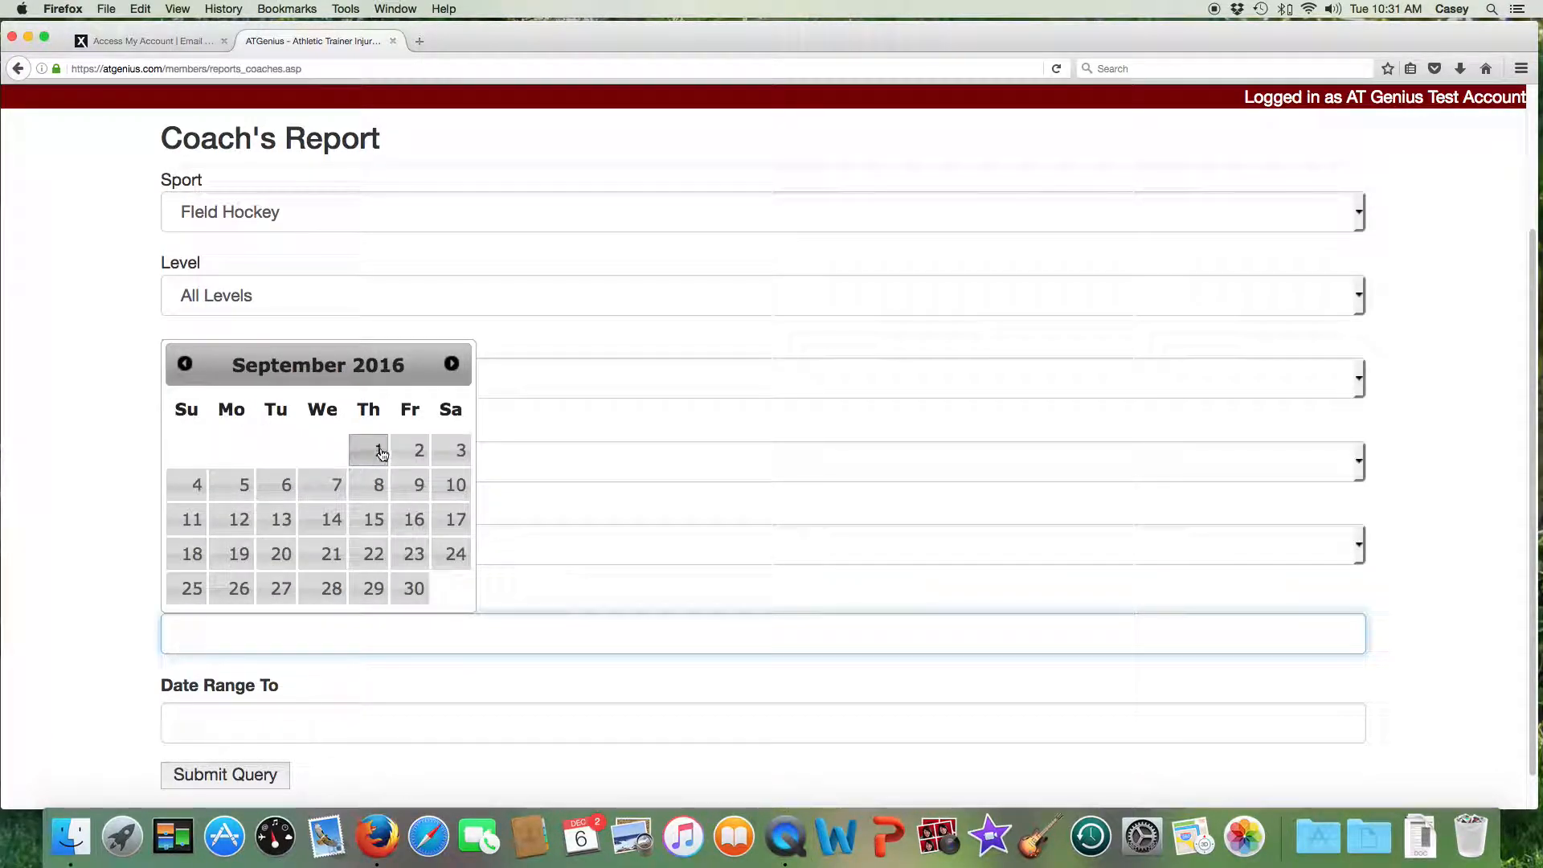
left_click(368, 450)
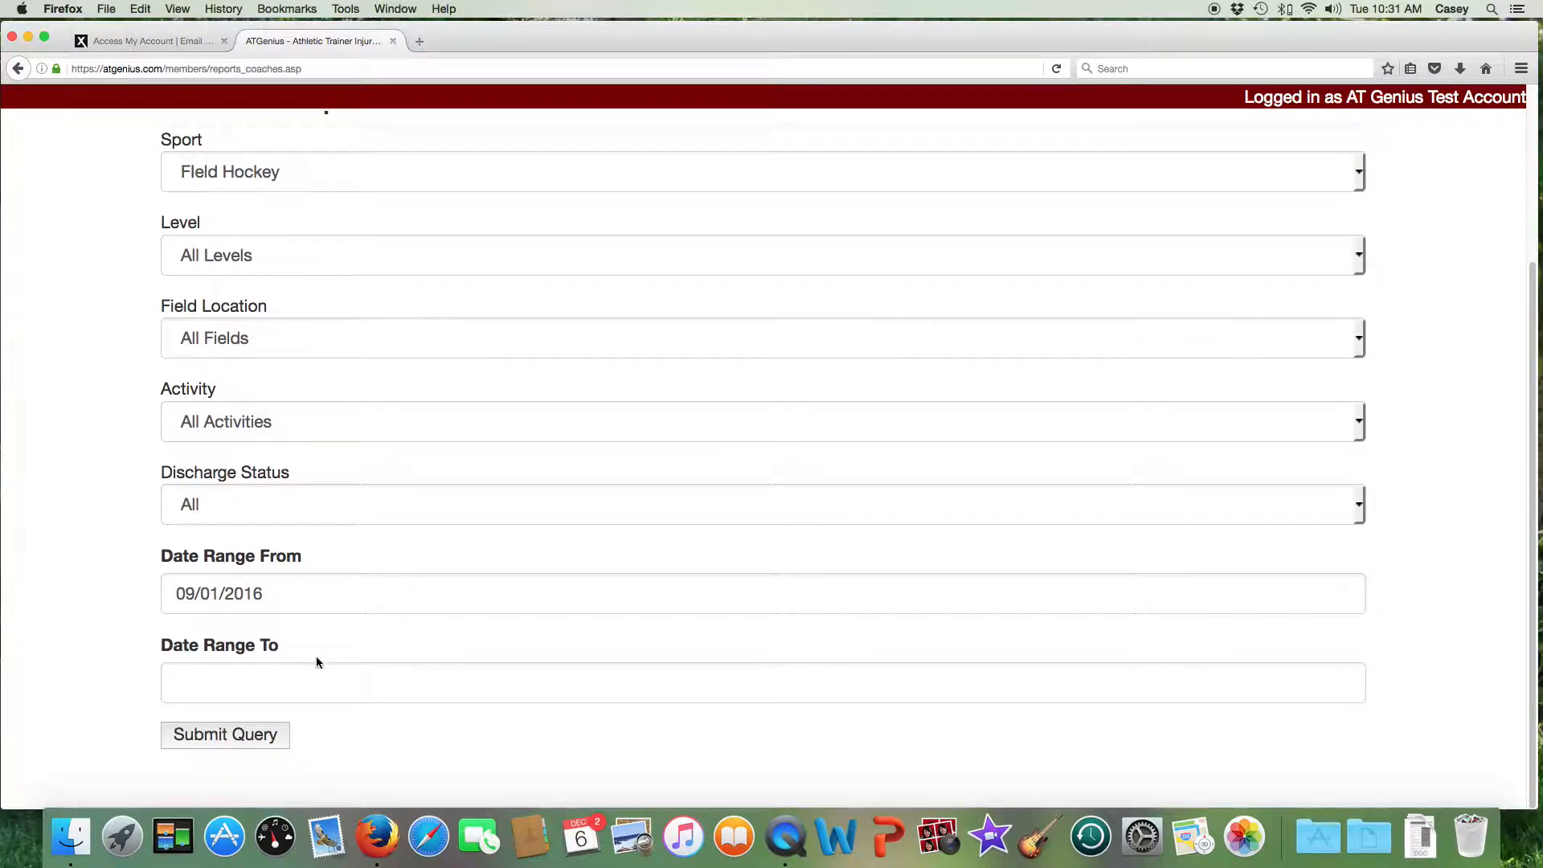
left_click(763, 683)
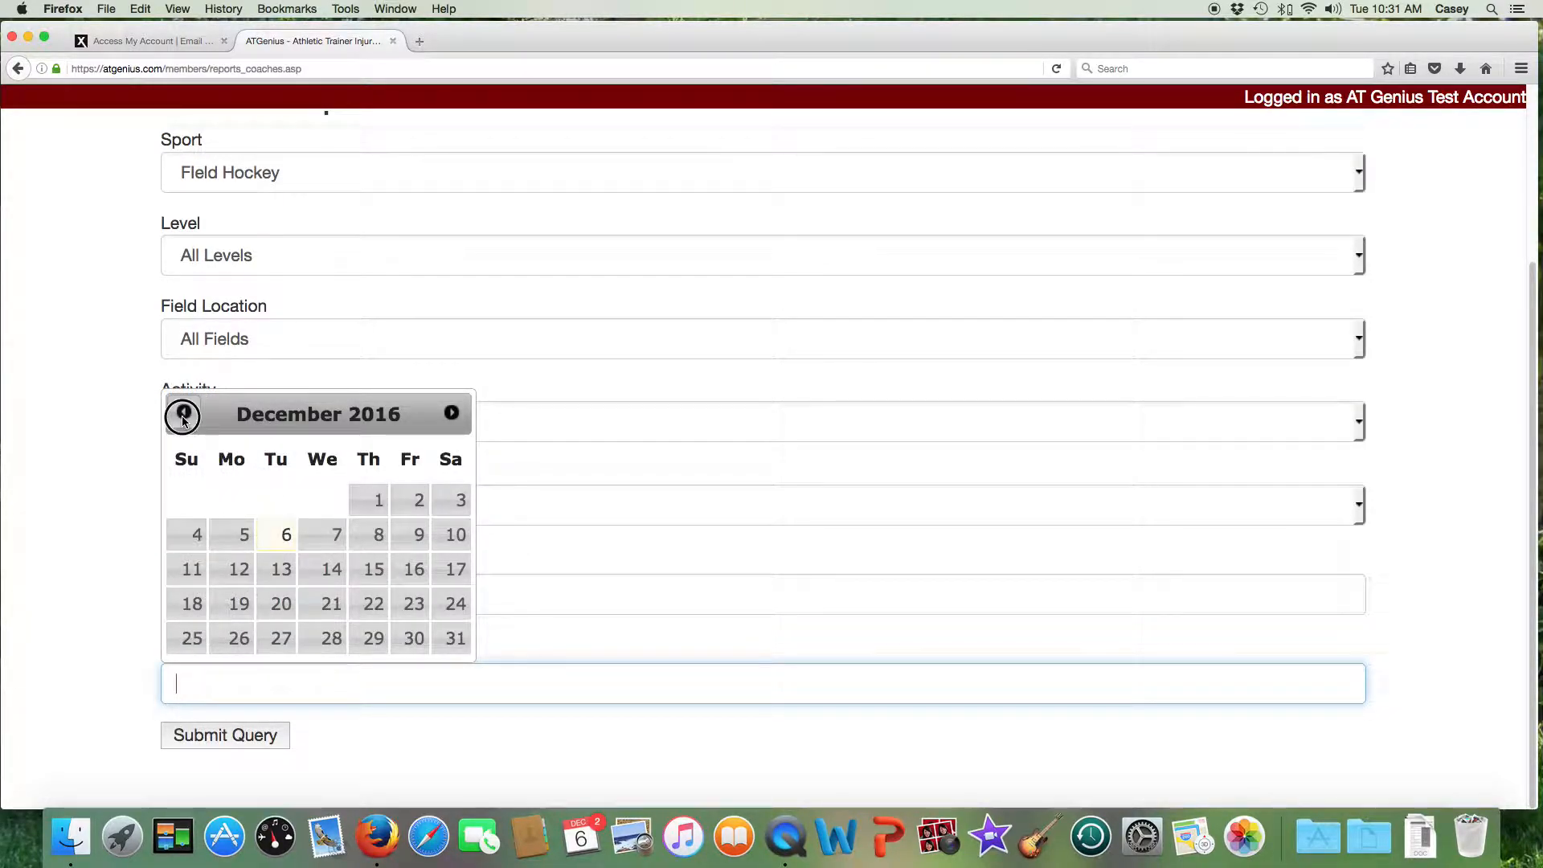
left_click(184, 413)
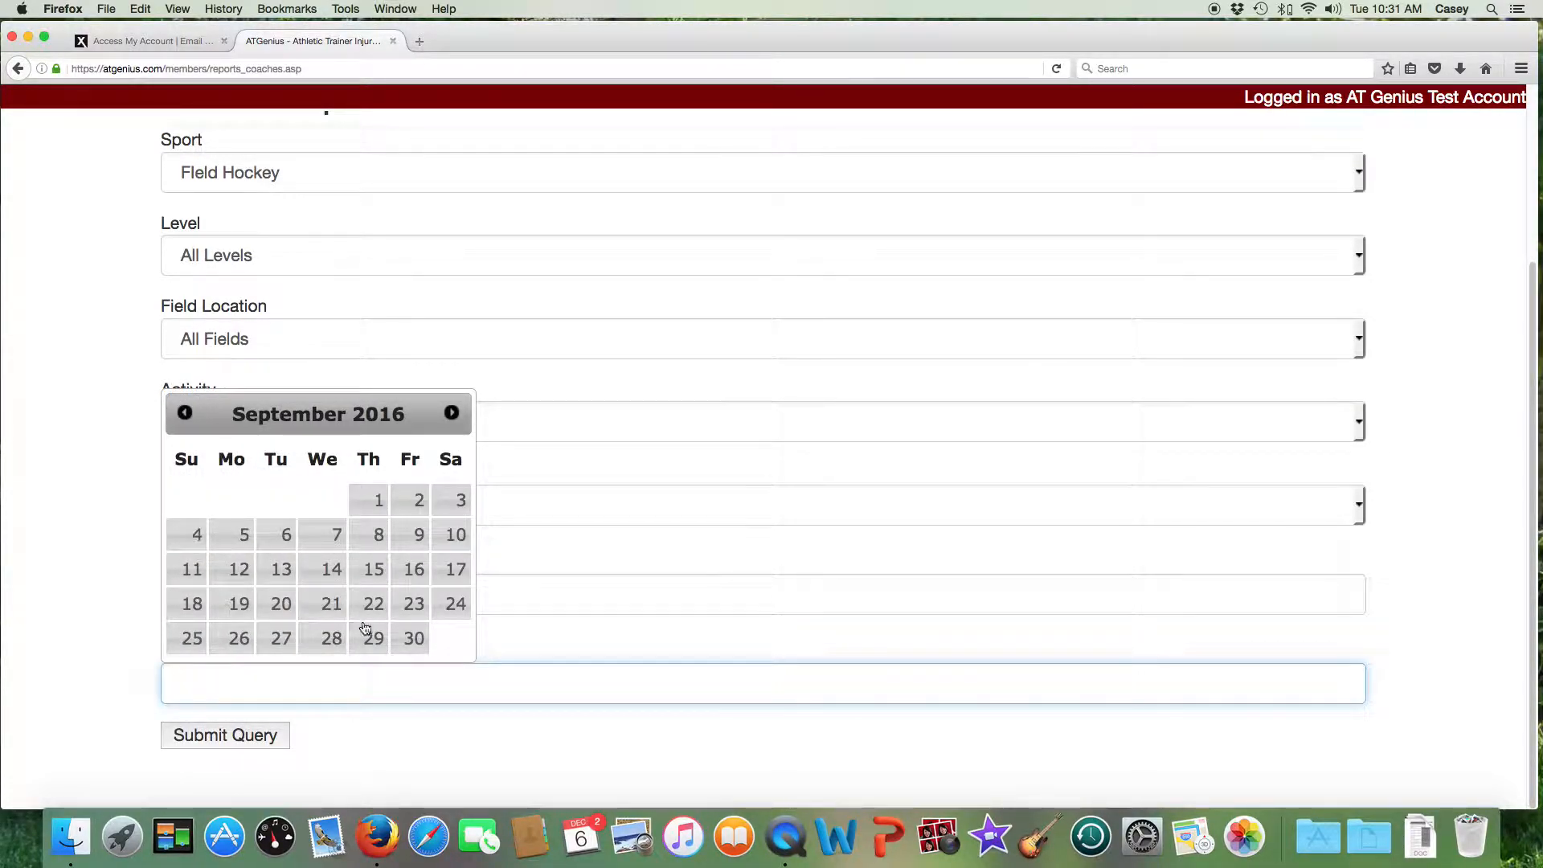
left_click(413, 637)
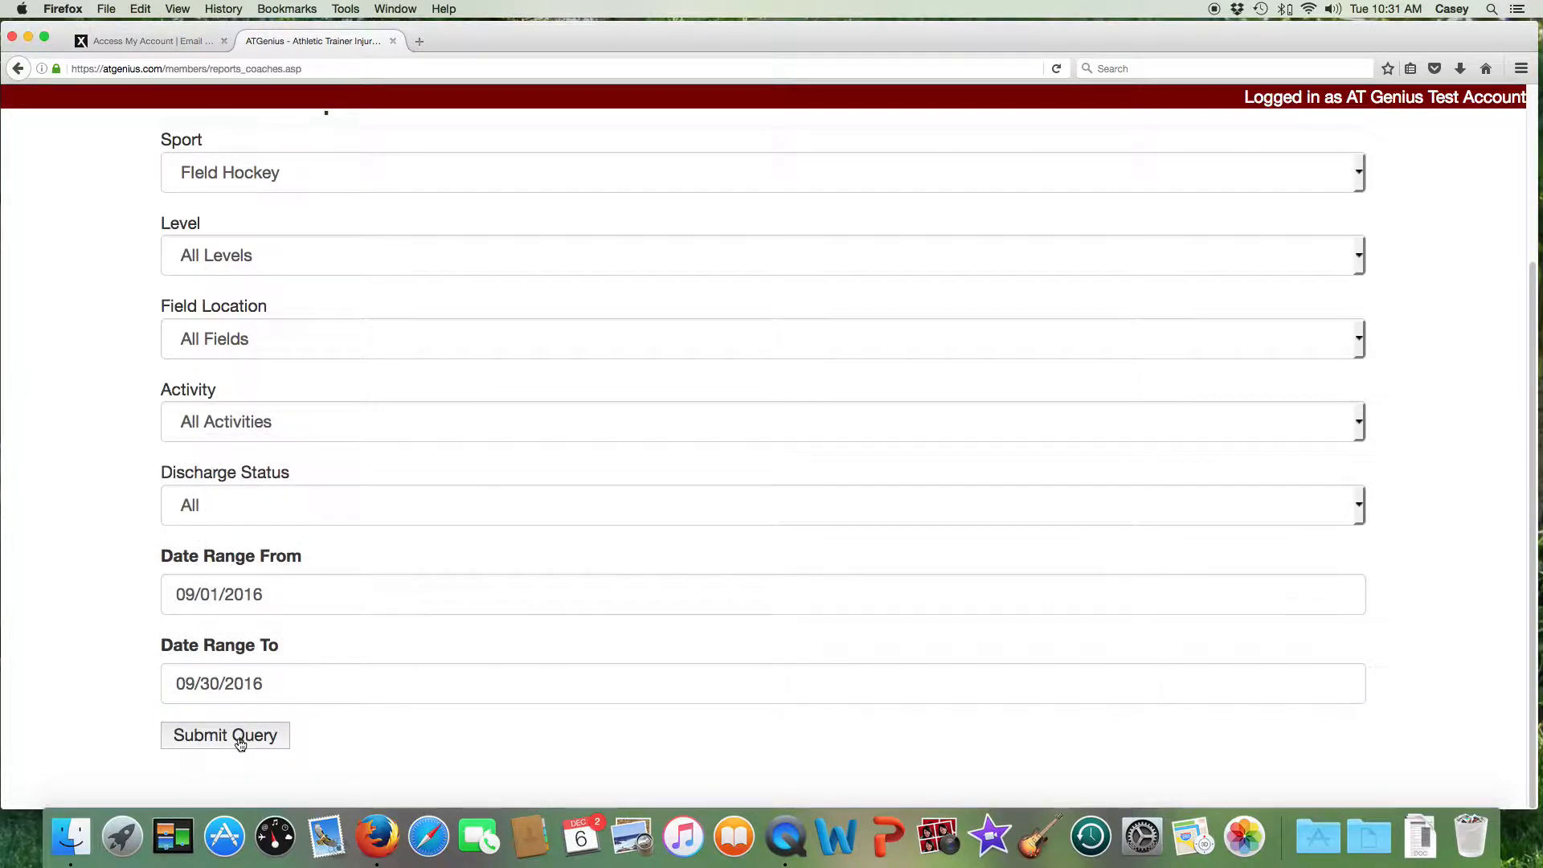
left_click(224, 736)
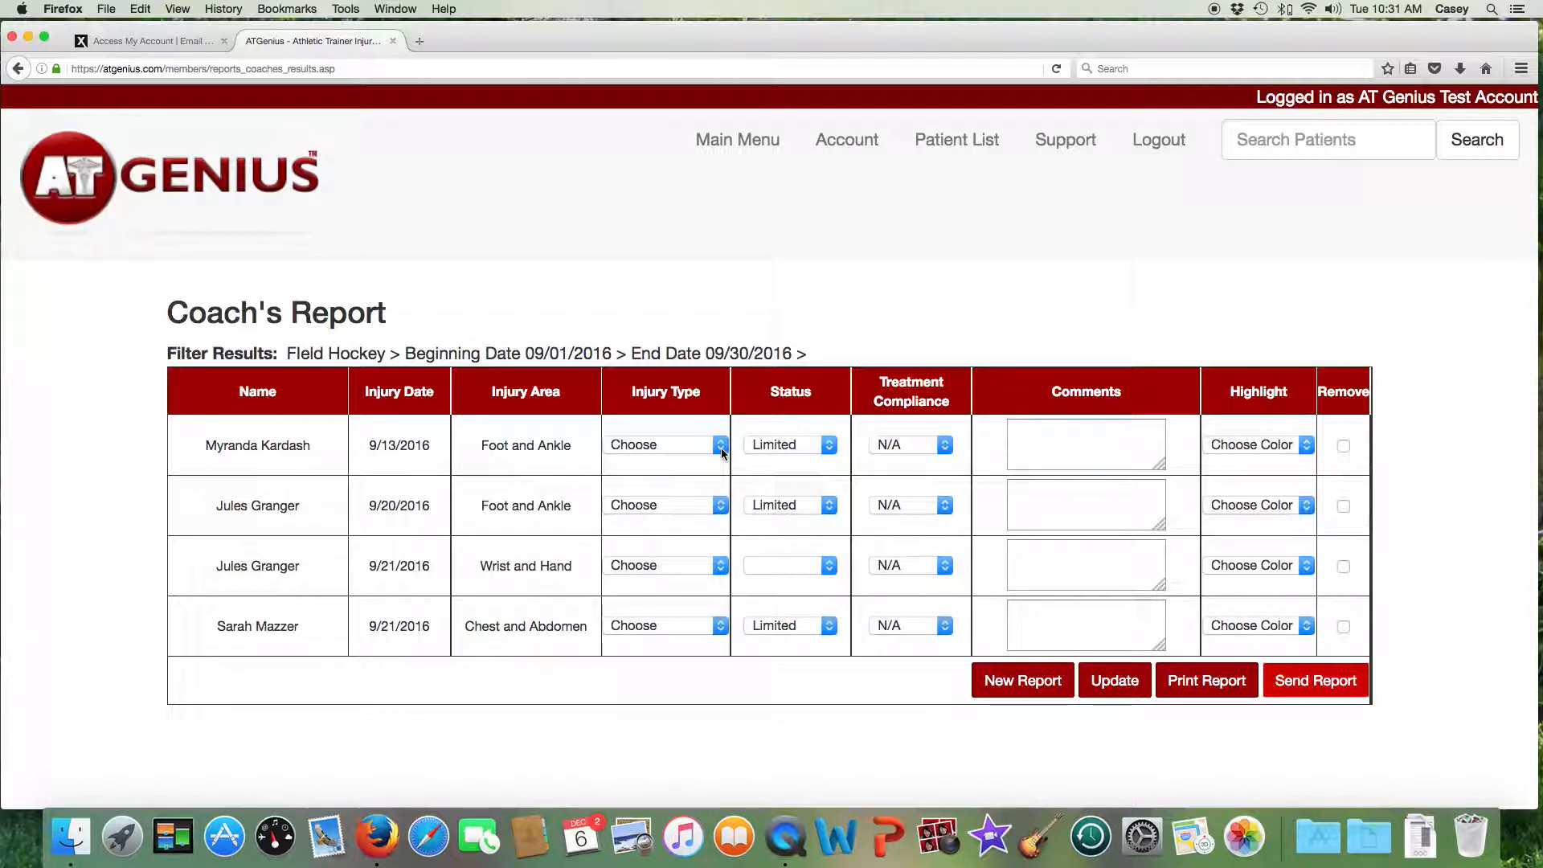
left_click(666, 444)
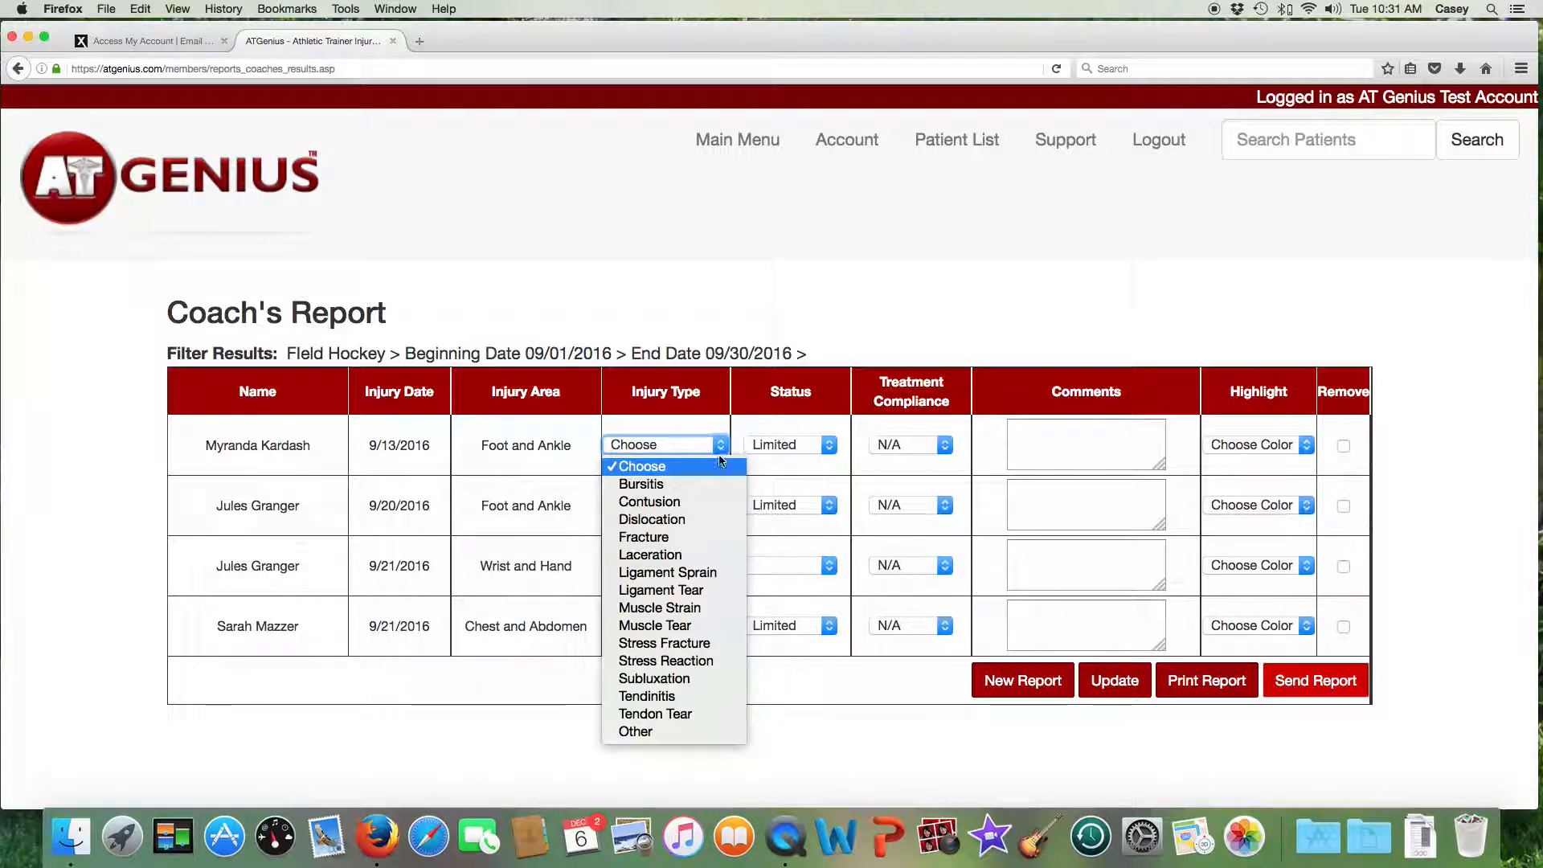
left_click(668, 572)
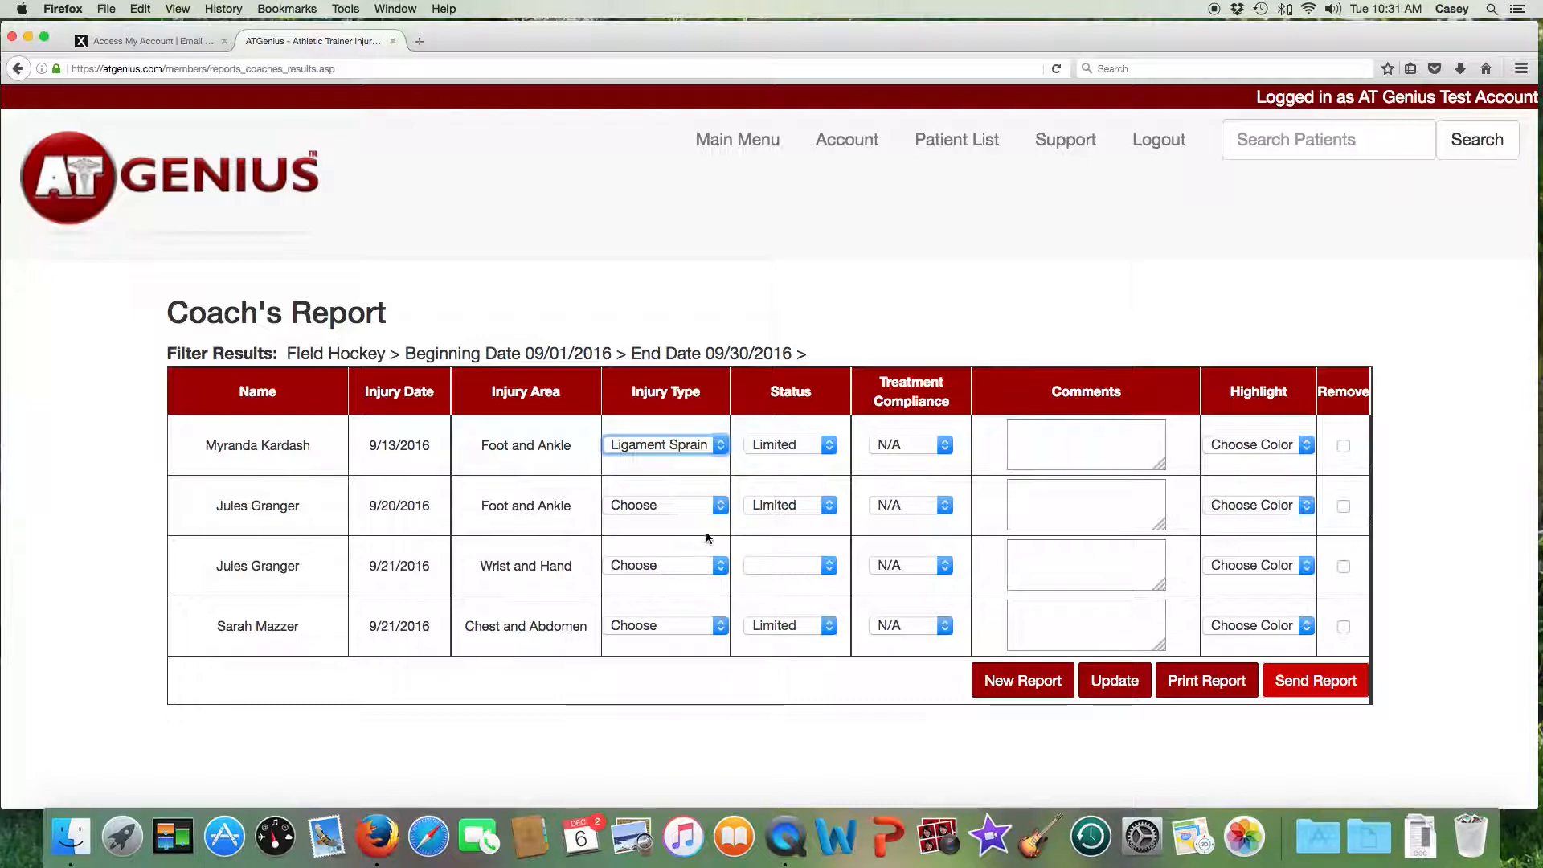
left_click(665, 505)
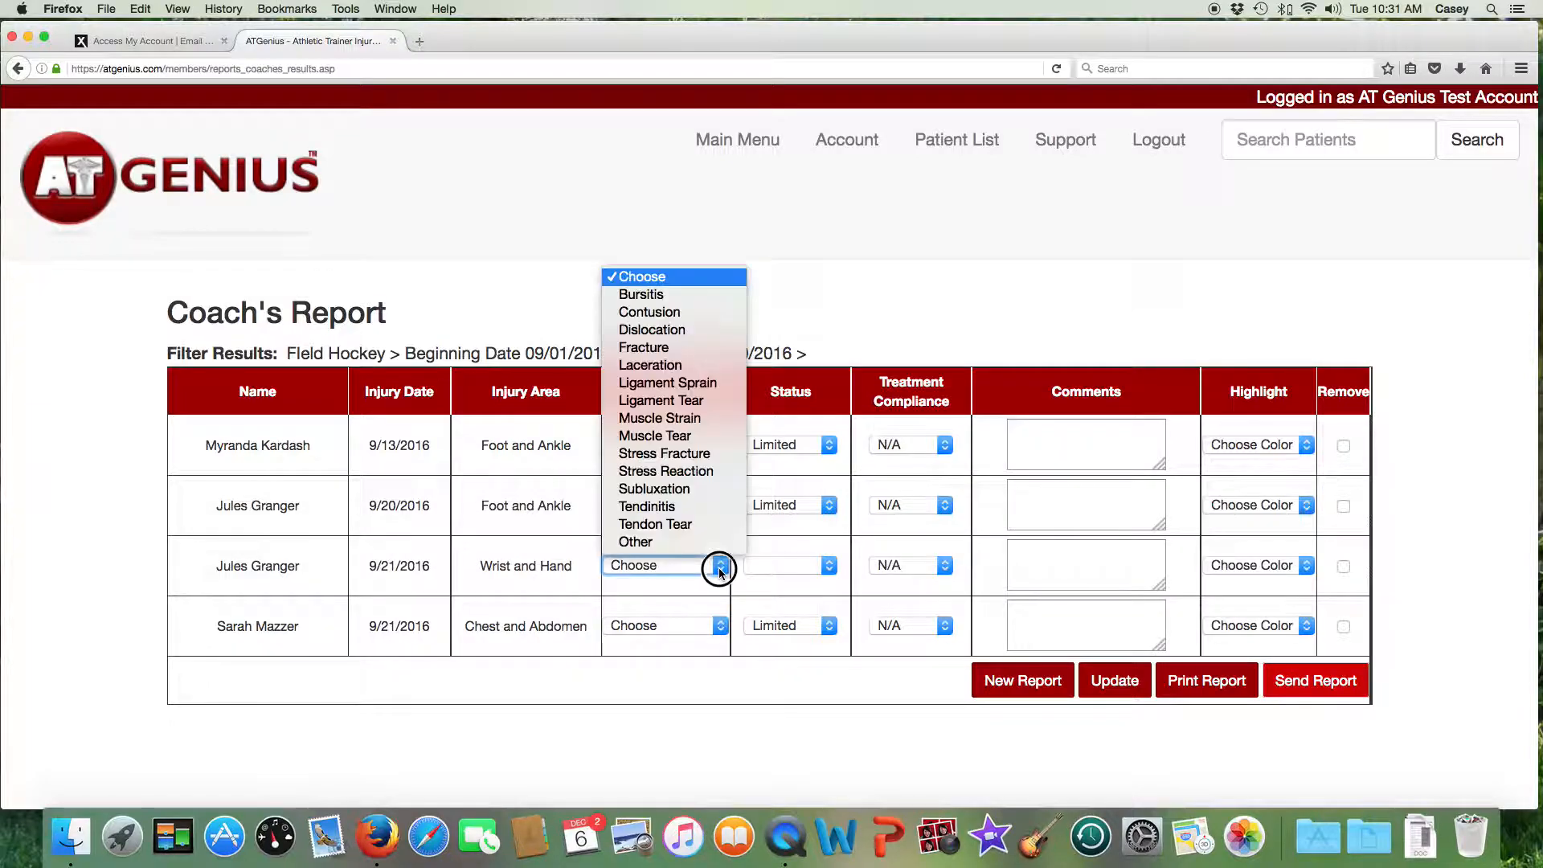
mouse_move(667, 383)
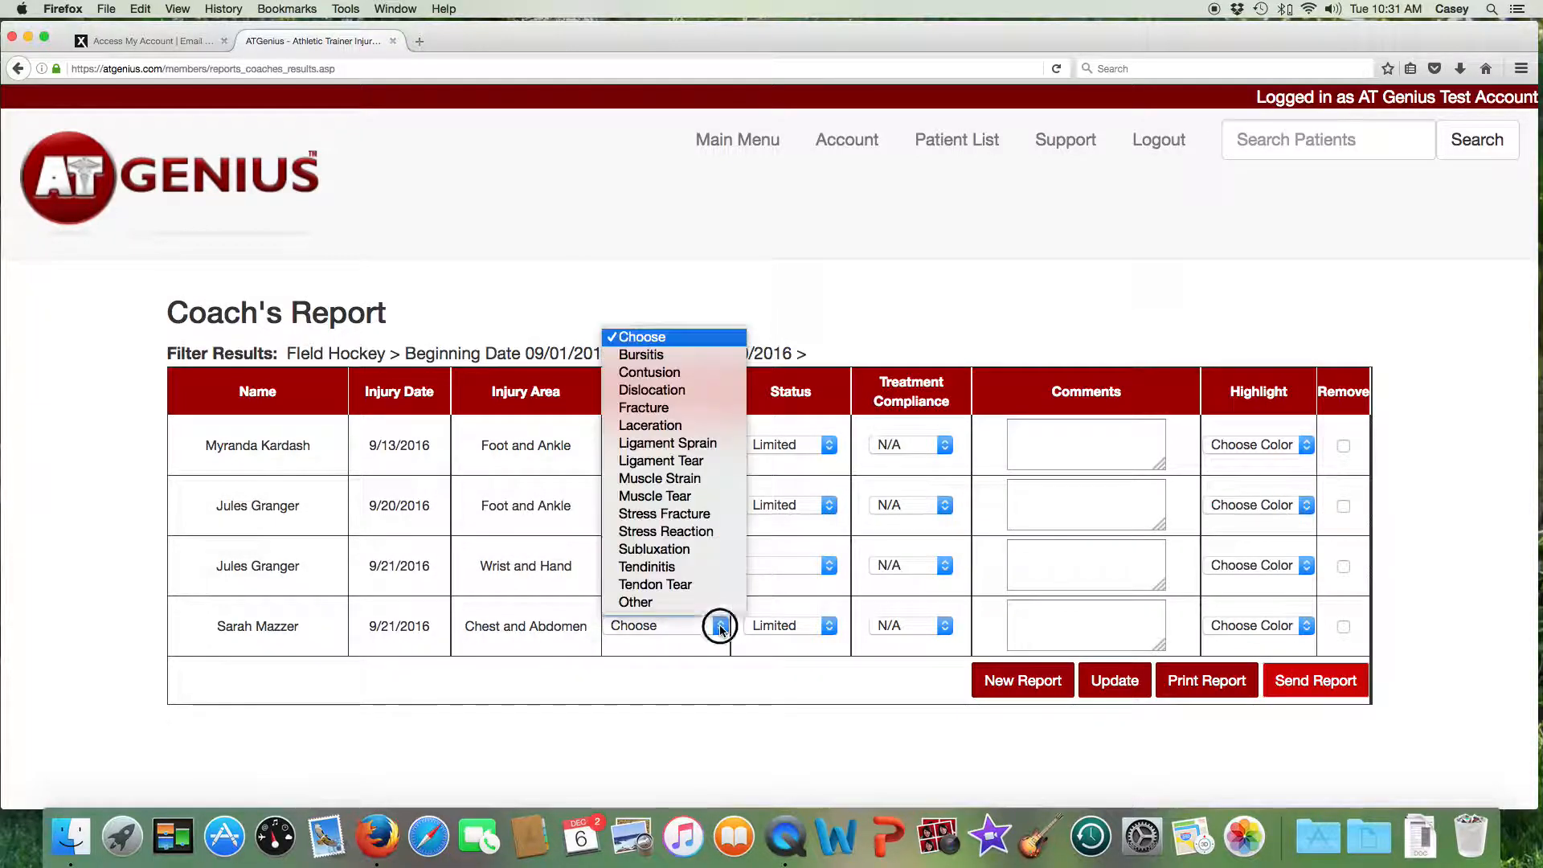
mouse_move(650, 372)
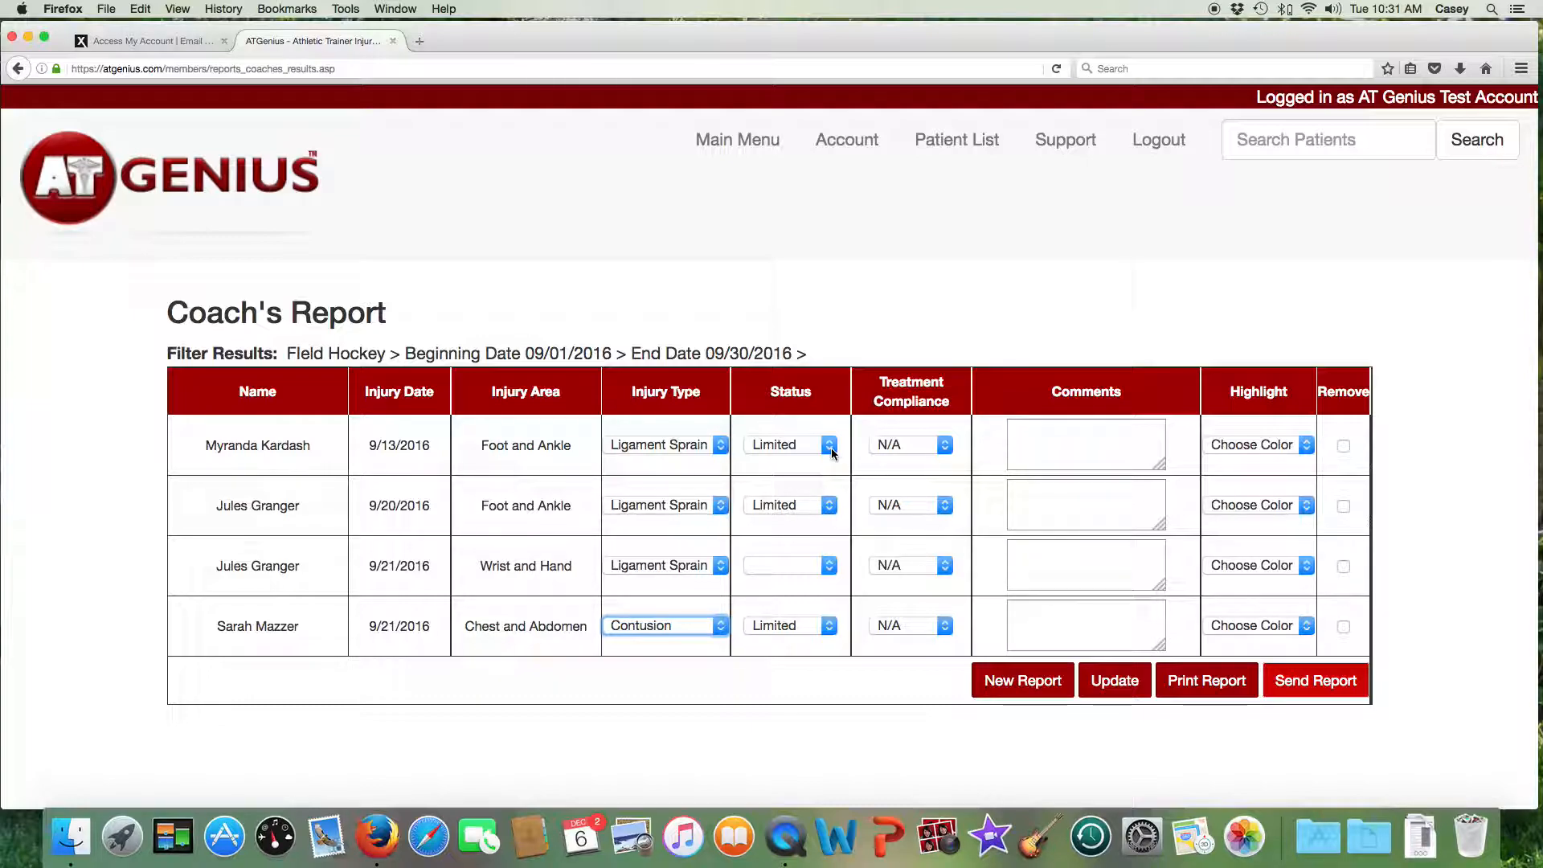
left_click(788, 443)
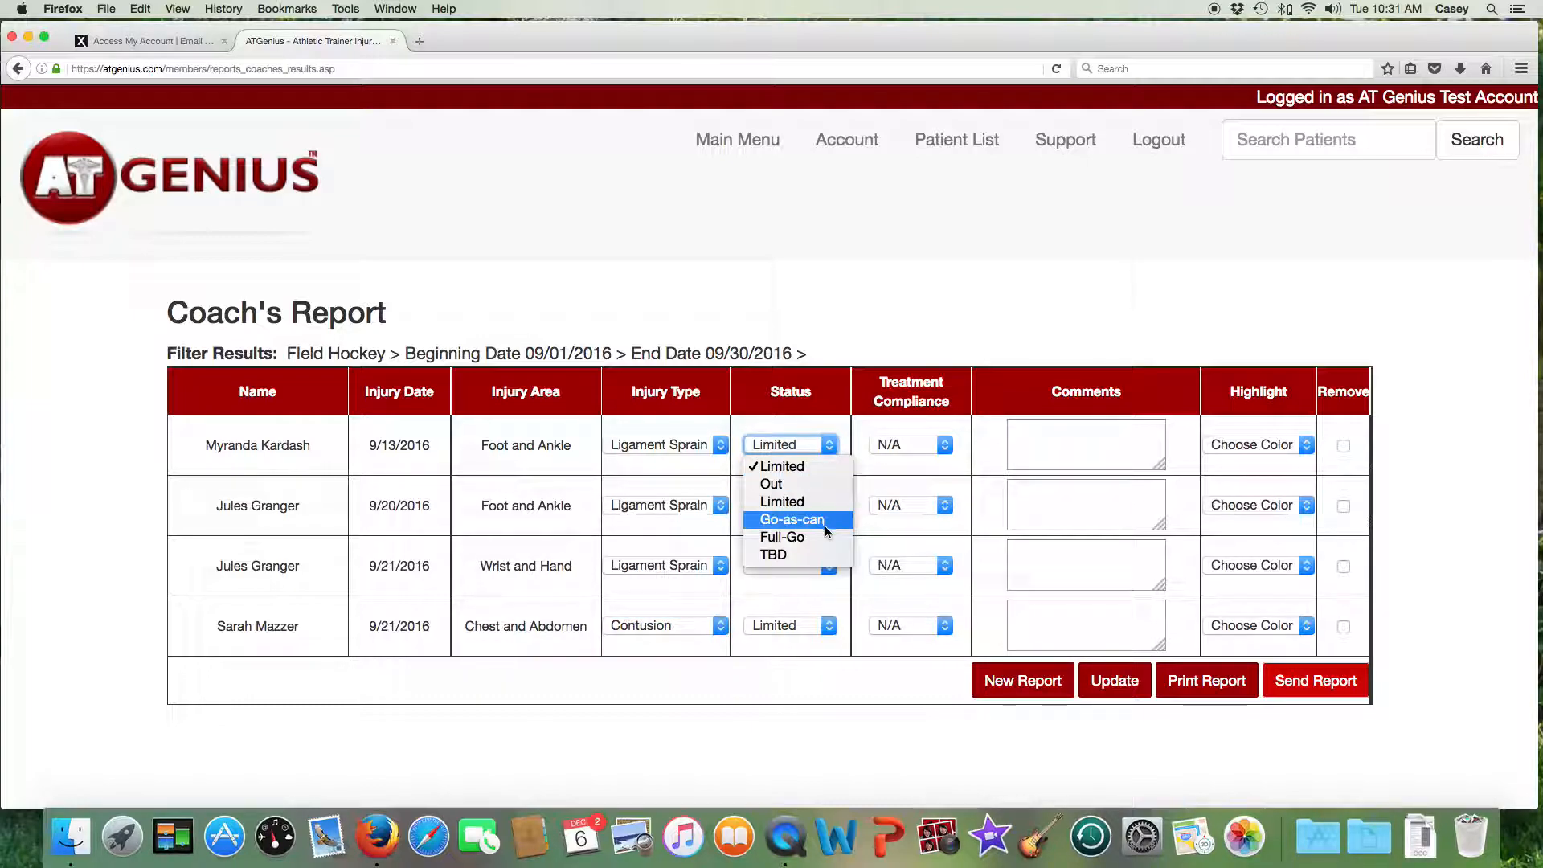
Set the 9/13 and 9/20 ankle injuries and the wrist injury to Full-Go.
left_click(783, 537)
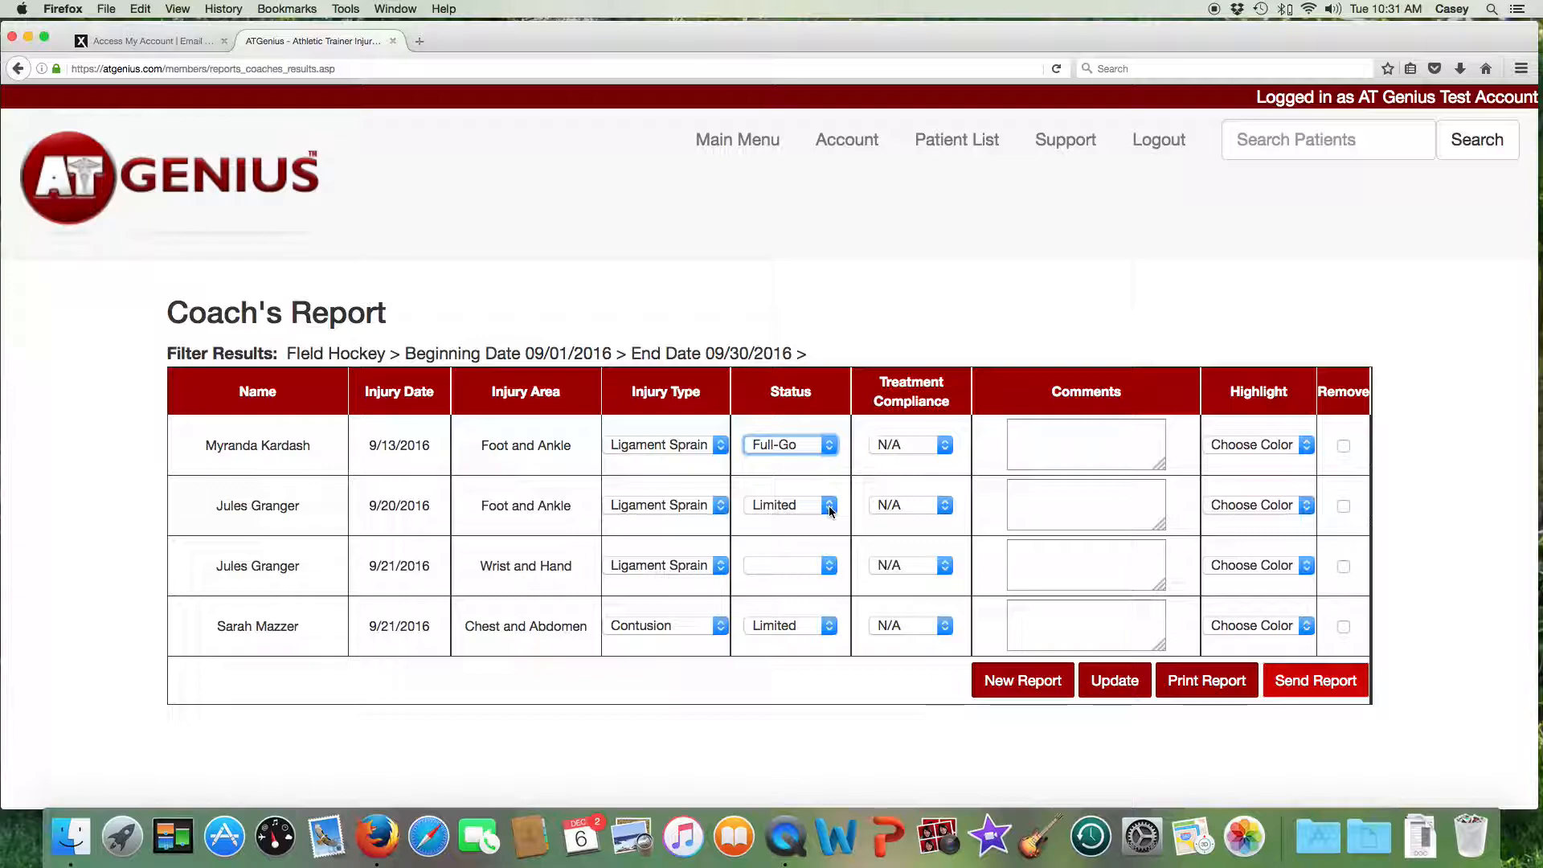
left_click(787, 505)
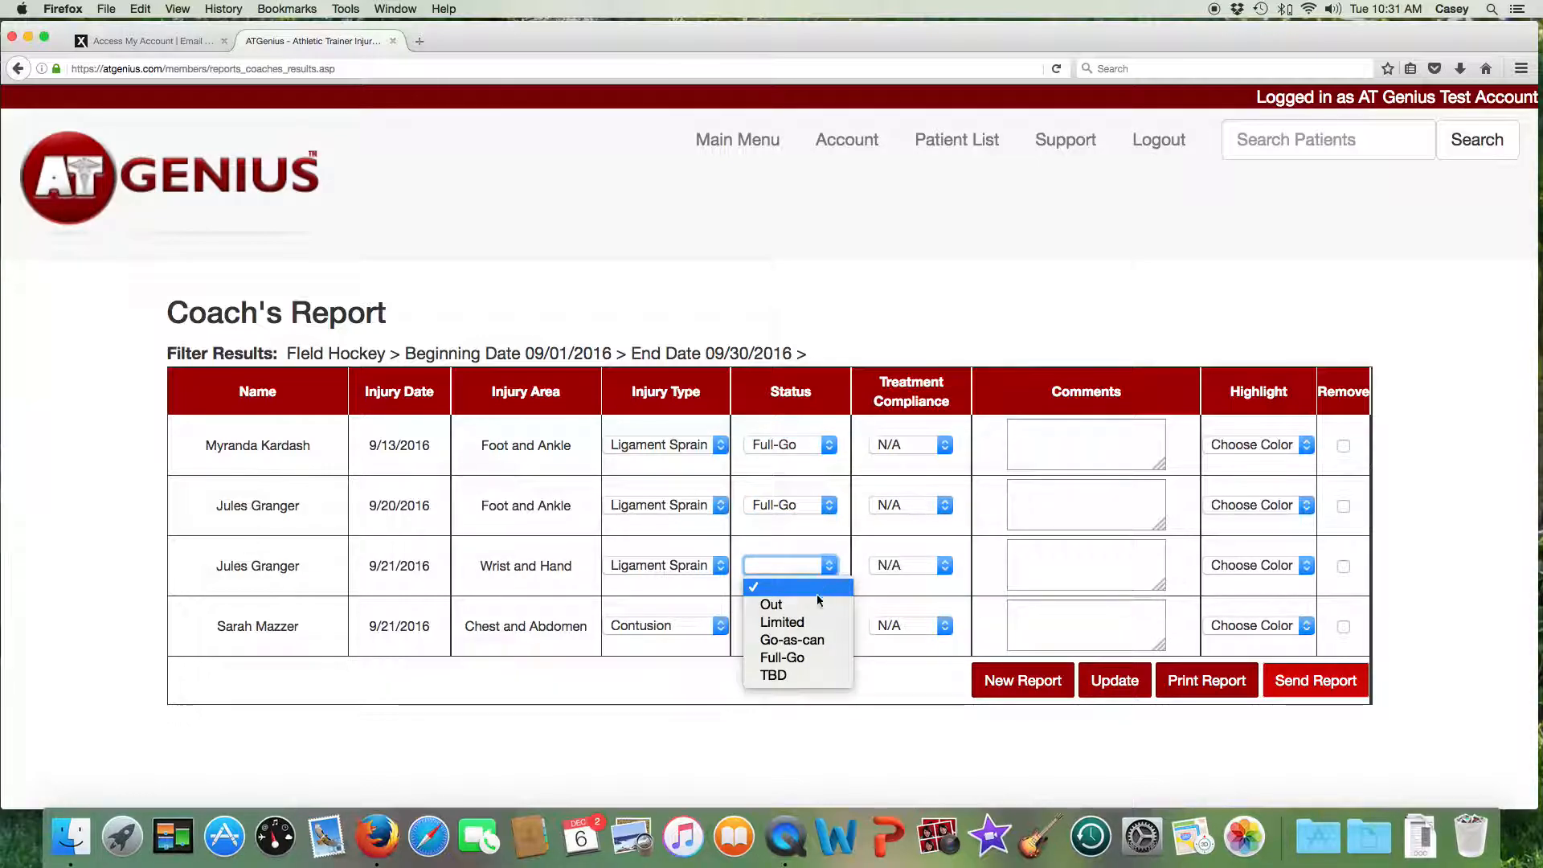
left_click(781, 657)
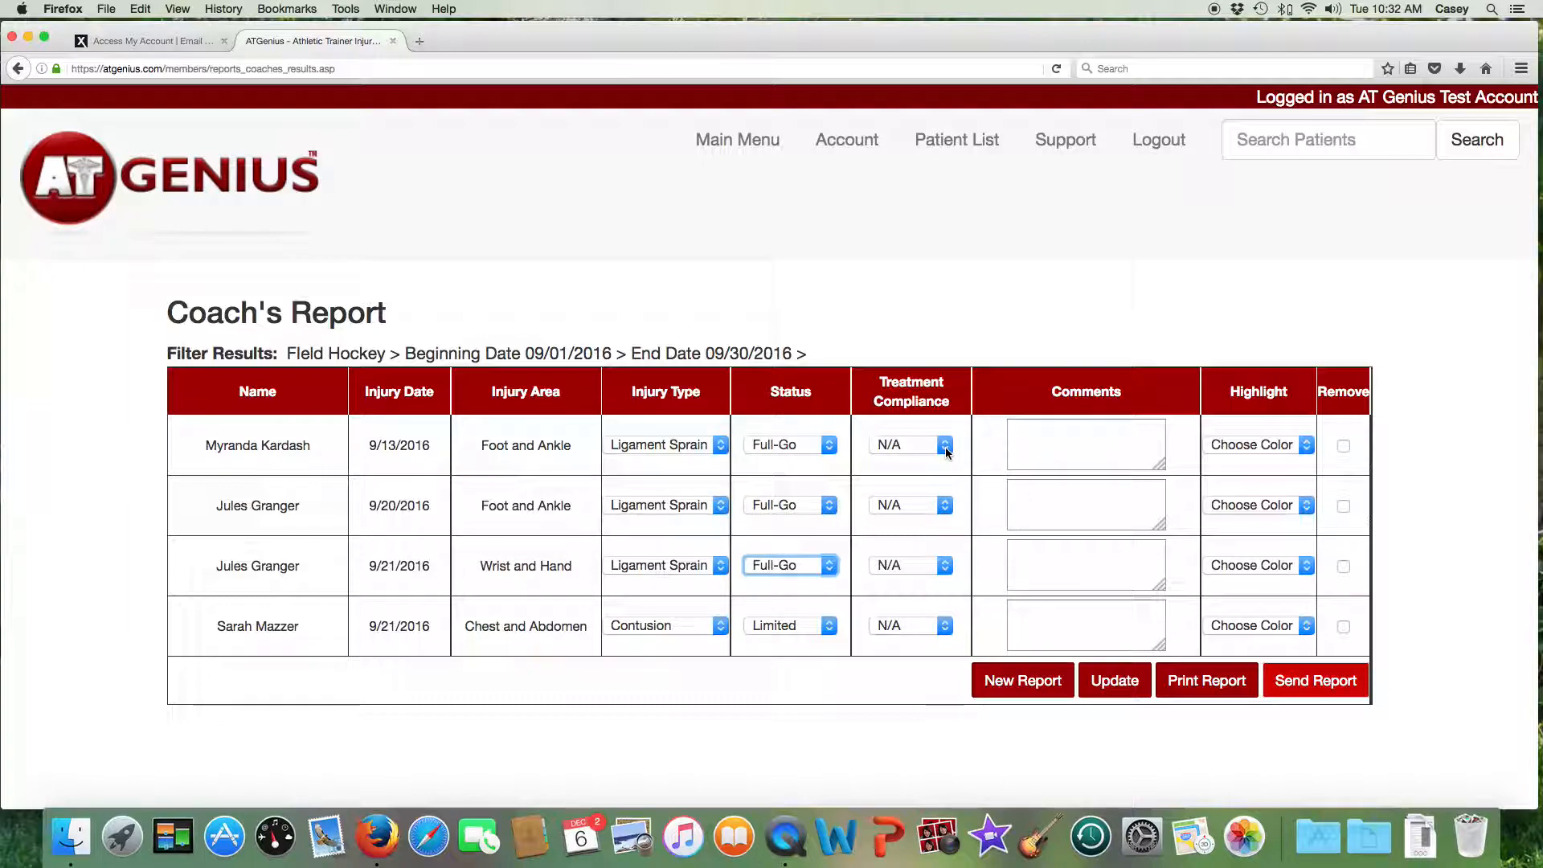
Set Treatment Compliance to Excellent for all four athletes.
left_click(909, 444)
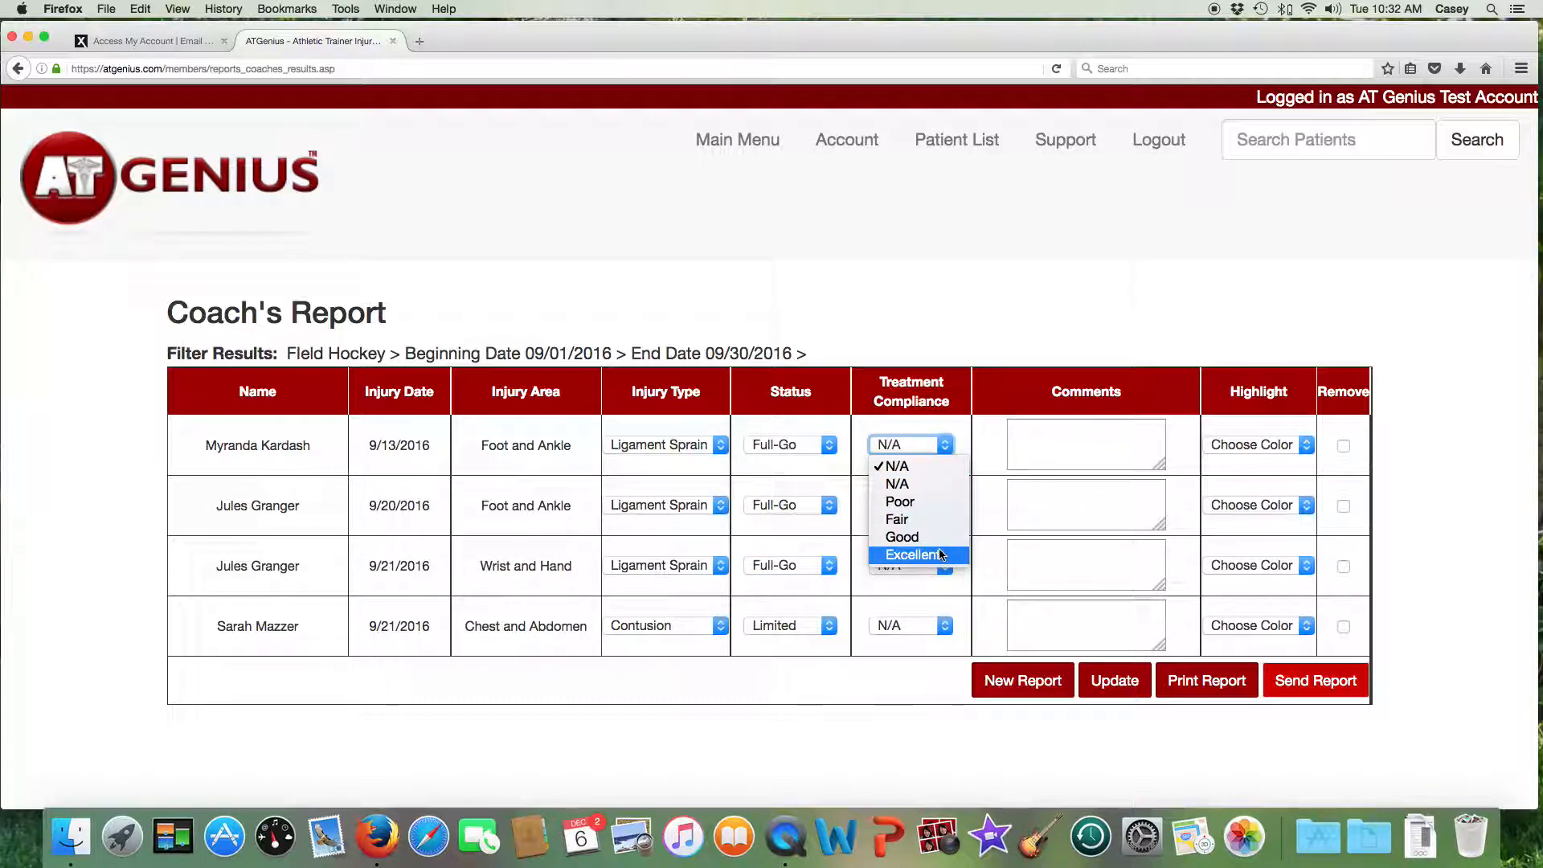
left_click(909, 554)
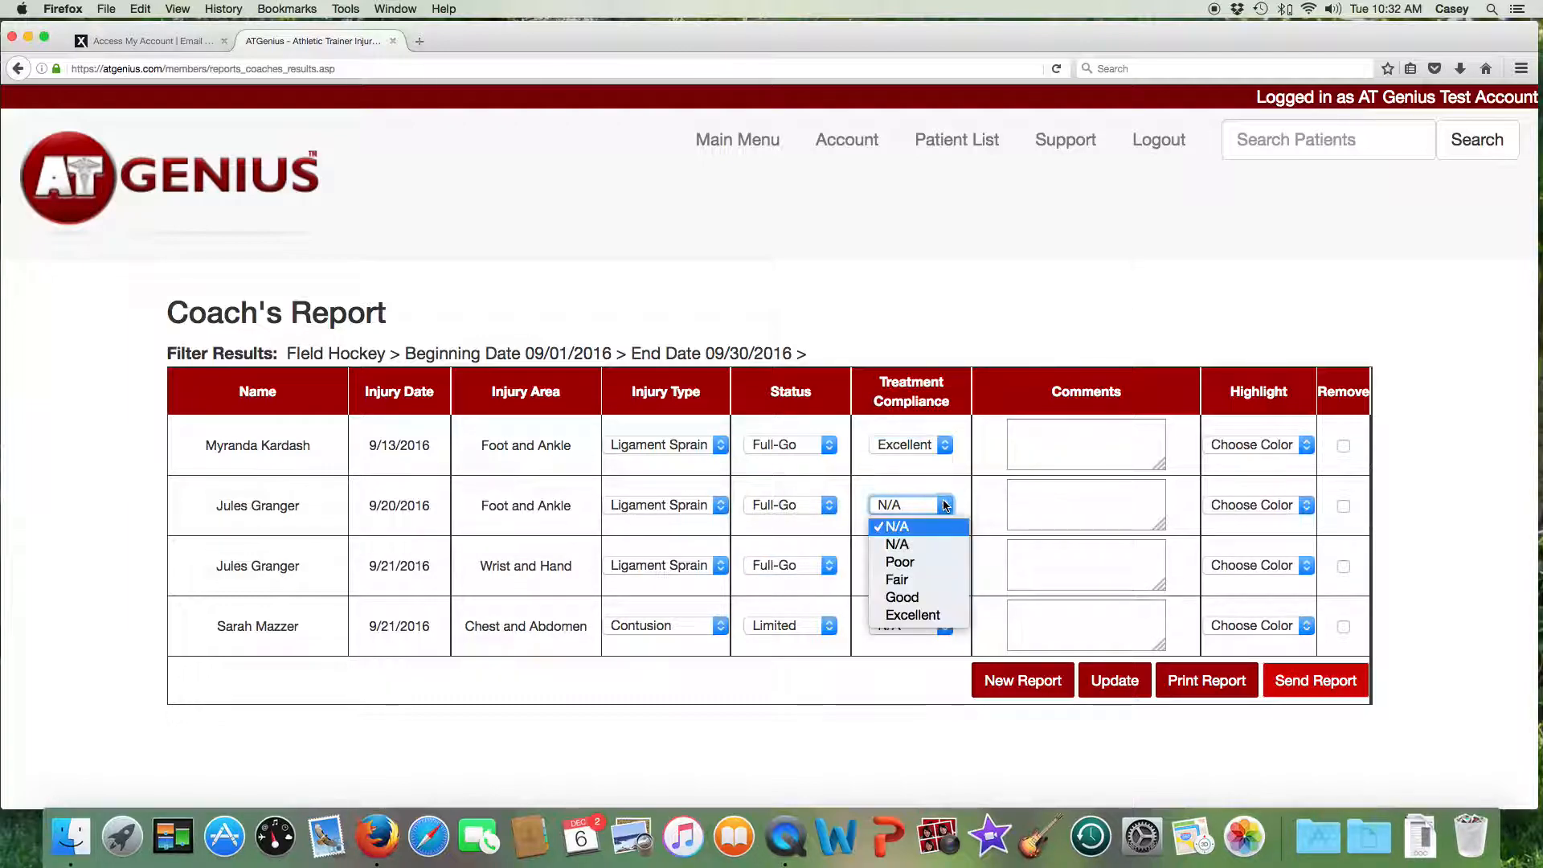
left_click(911, 614)
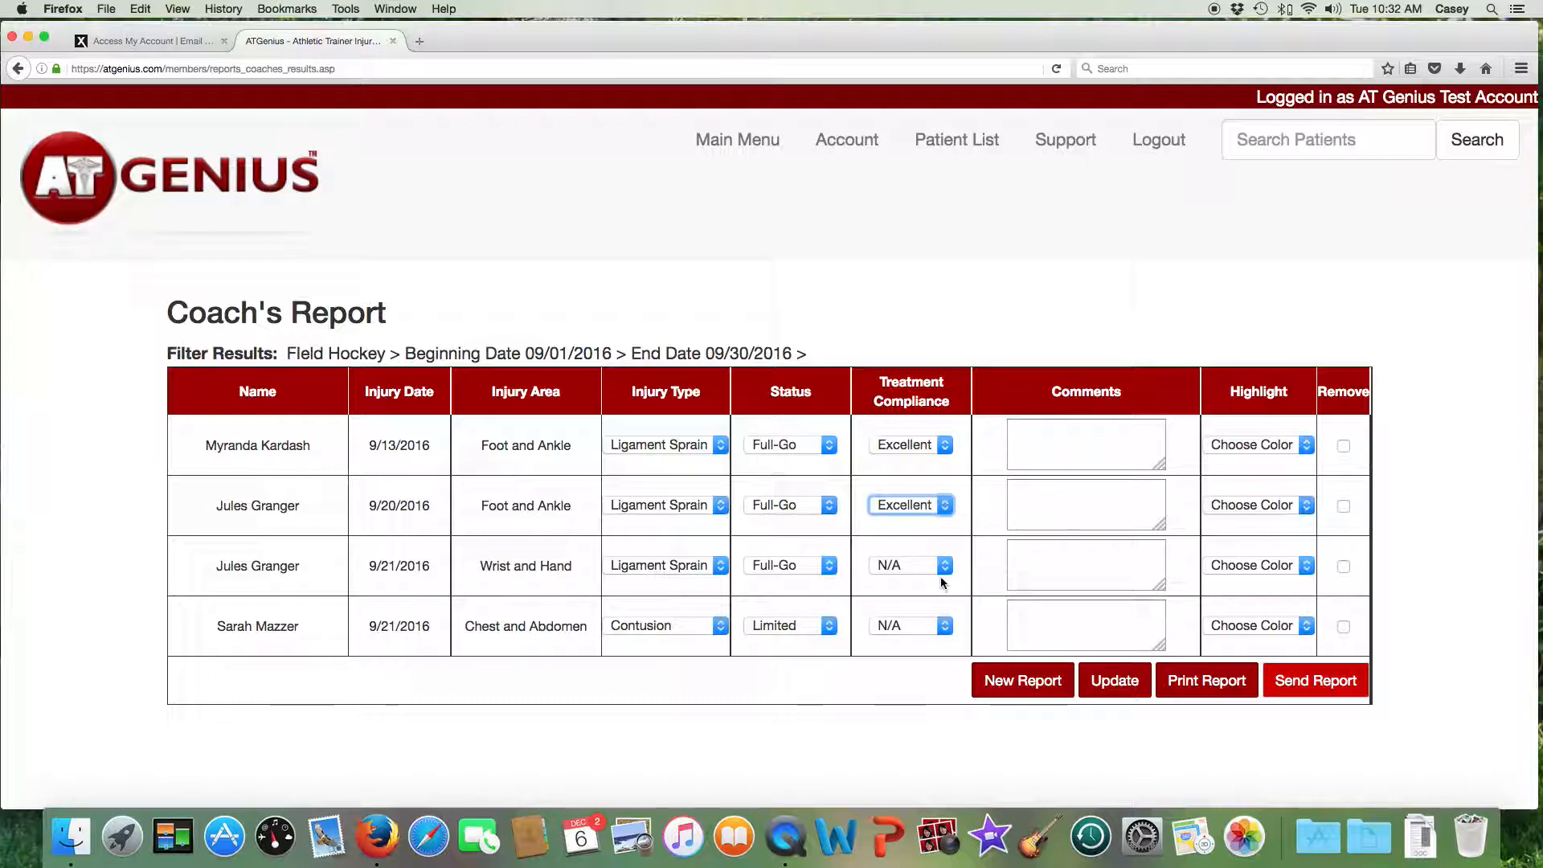
left_click(908, 565)
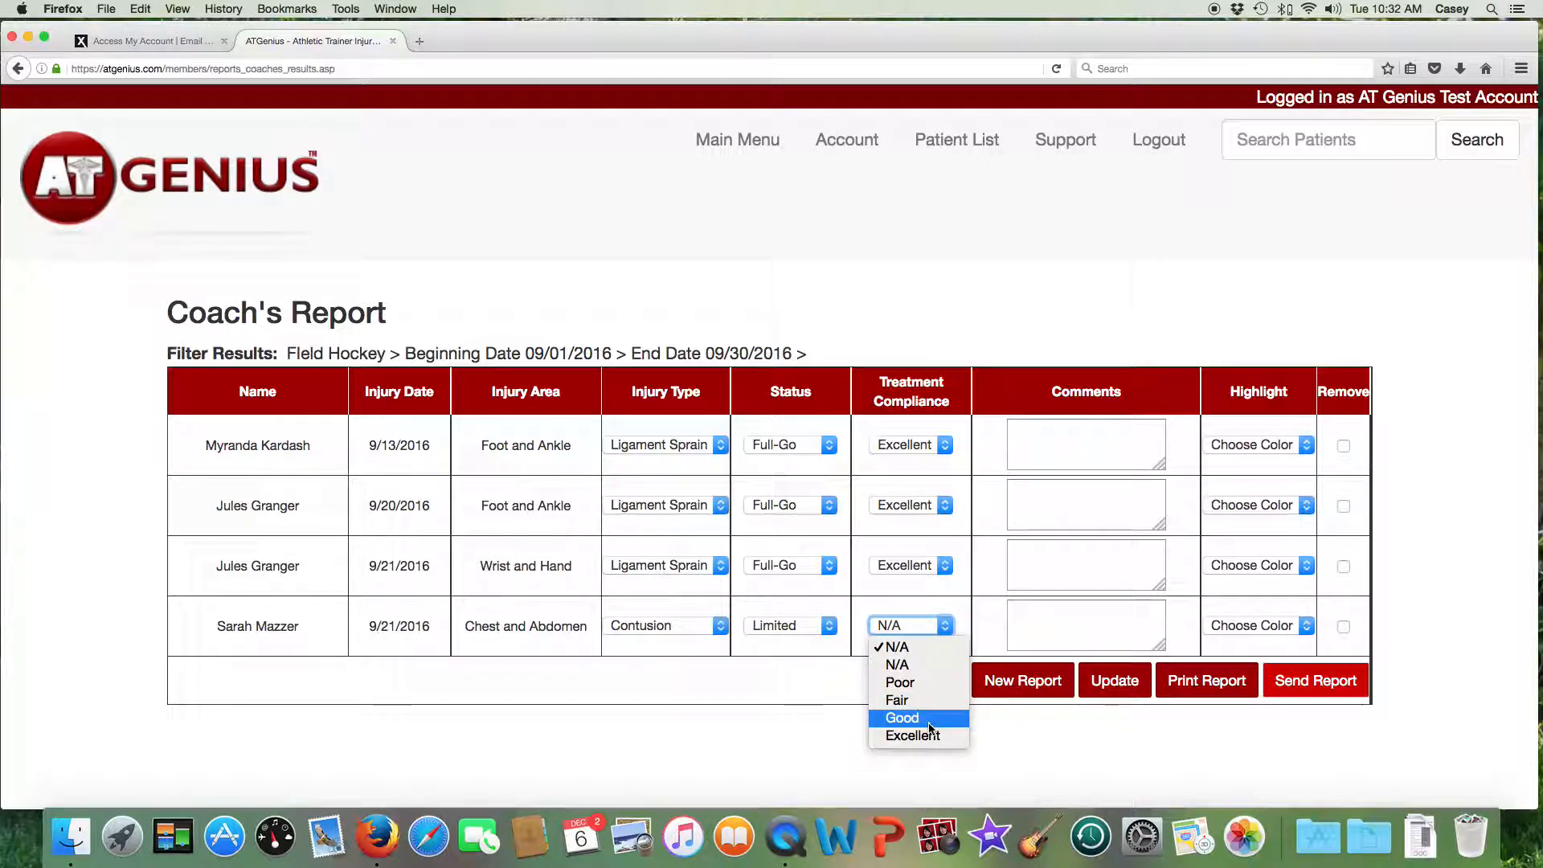
left_click(909, 737)
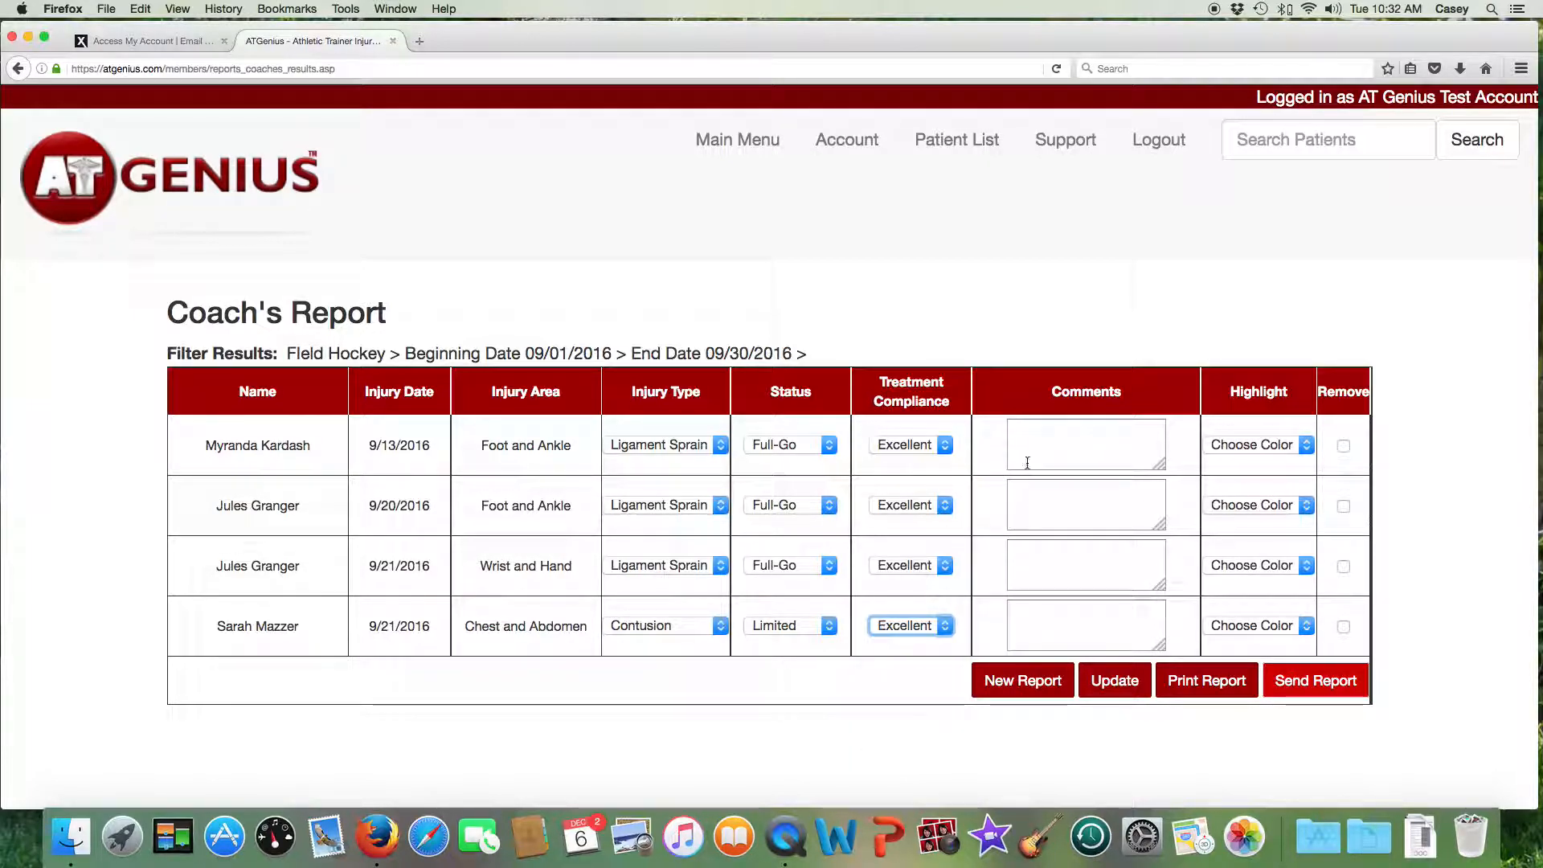
left_click(1086, 443)
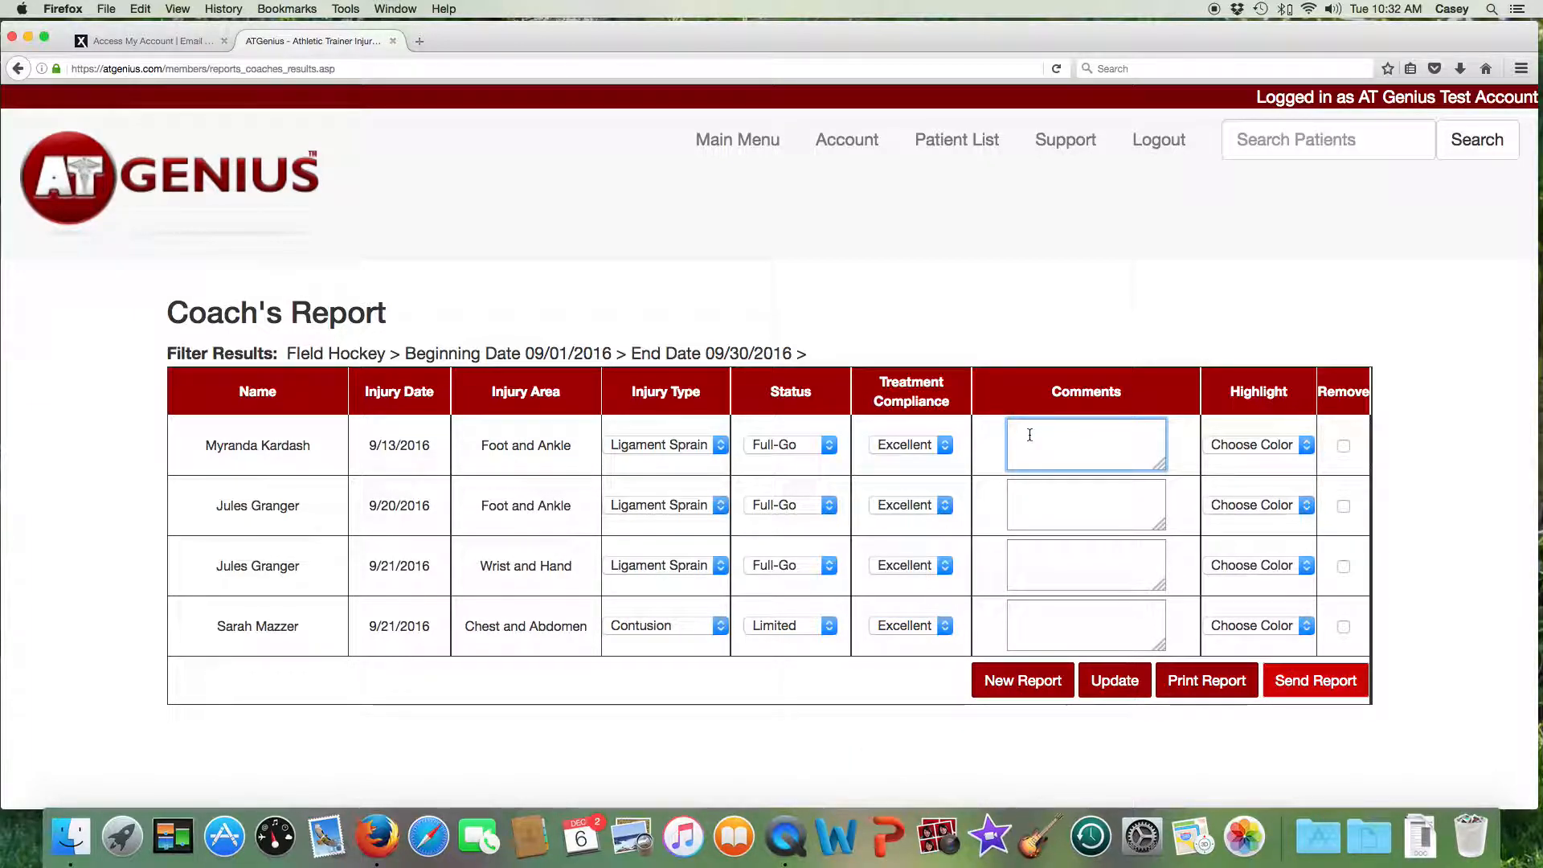
type("con")
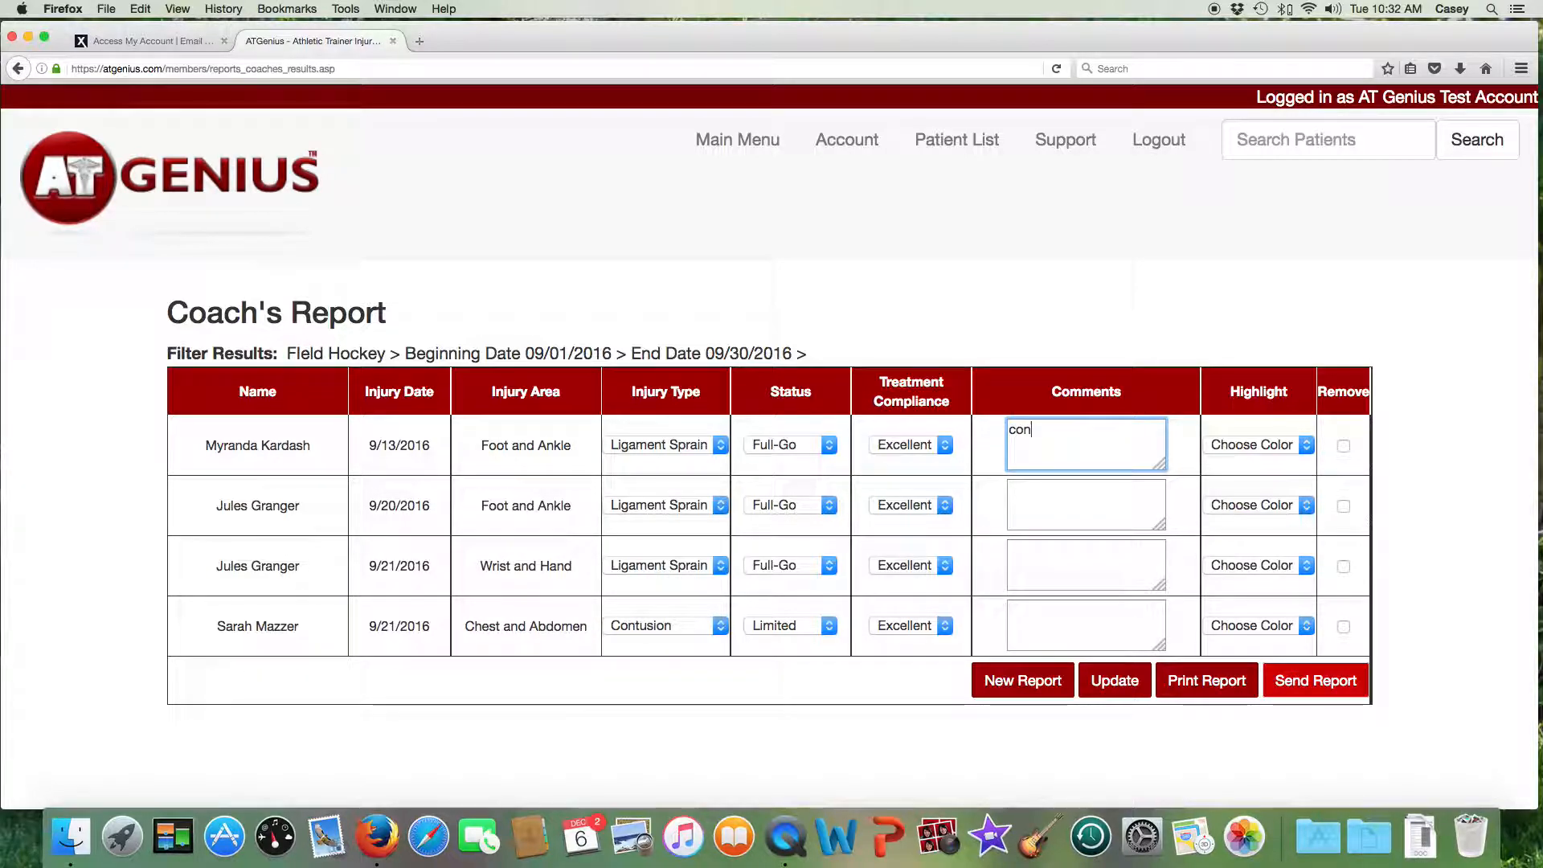
type("tinue taping and")
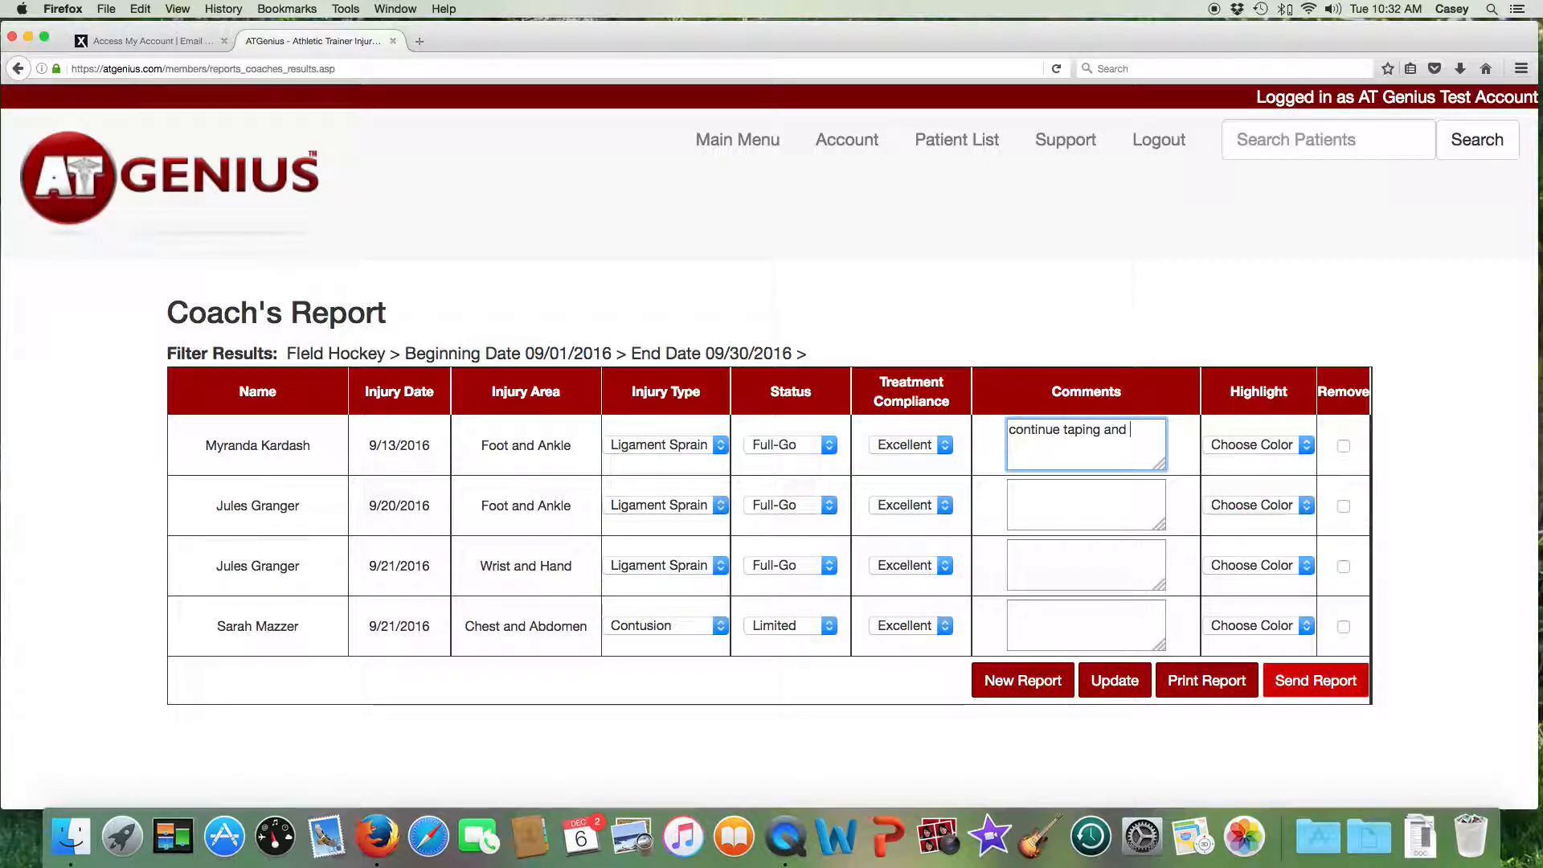
type("rehab")
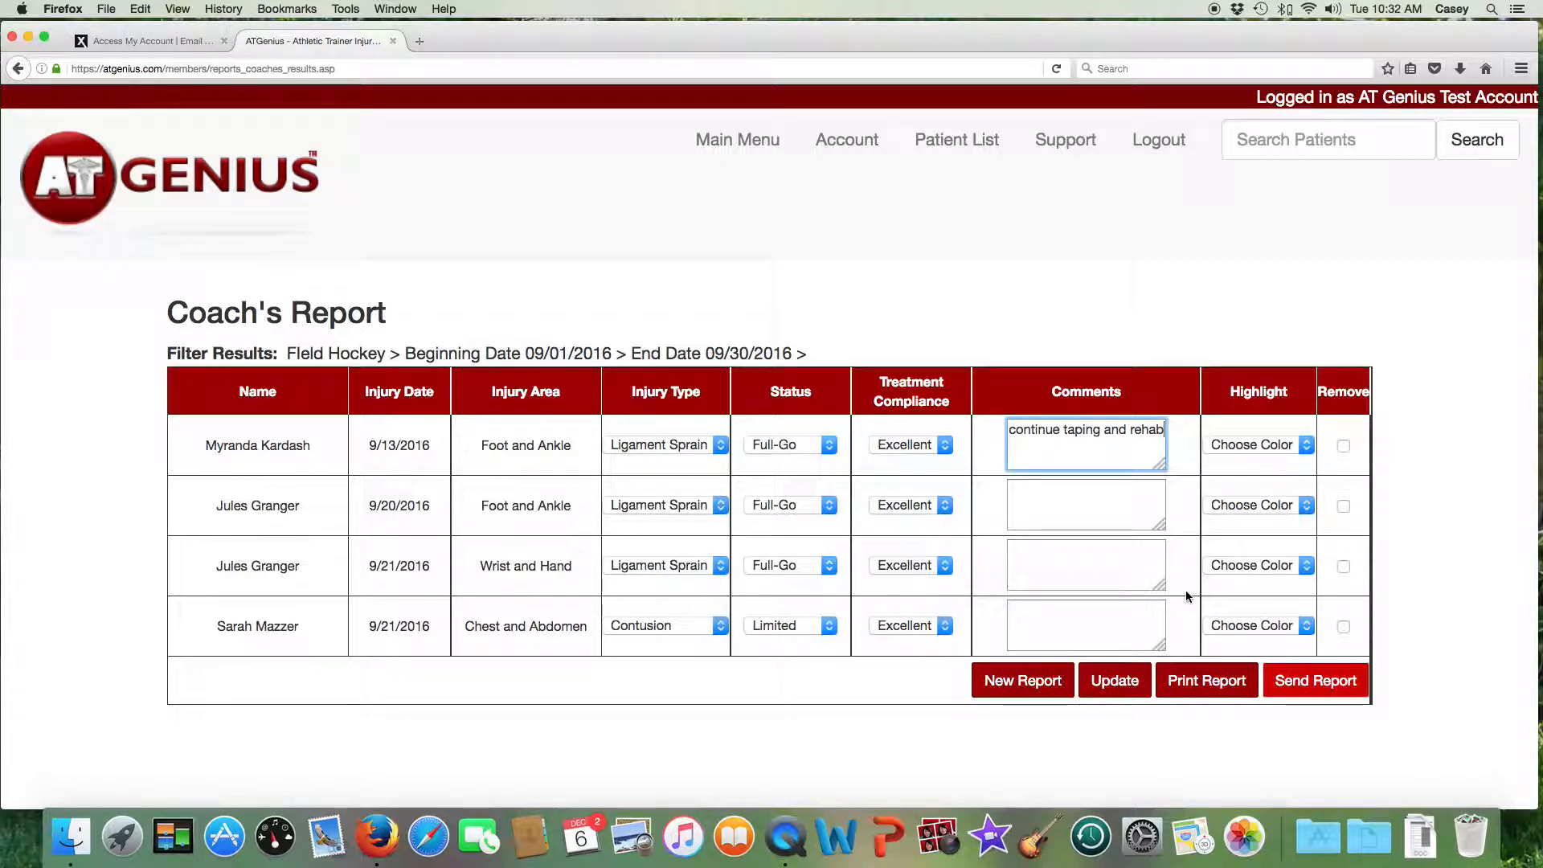
left_click(1258, 626)
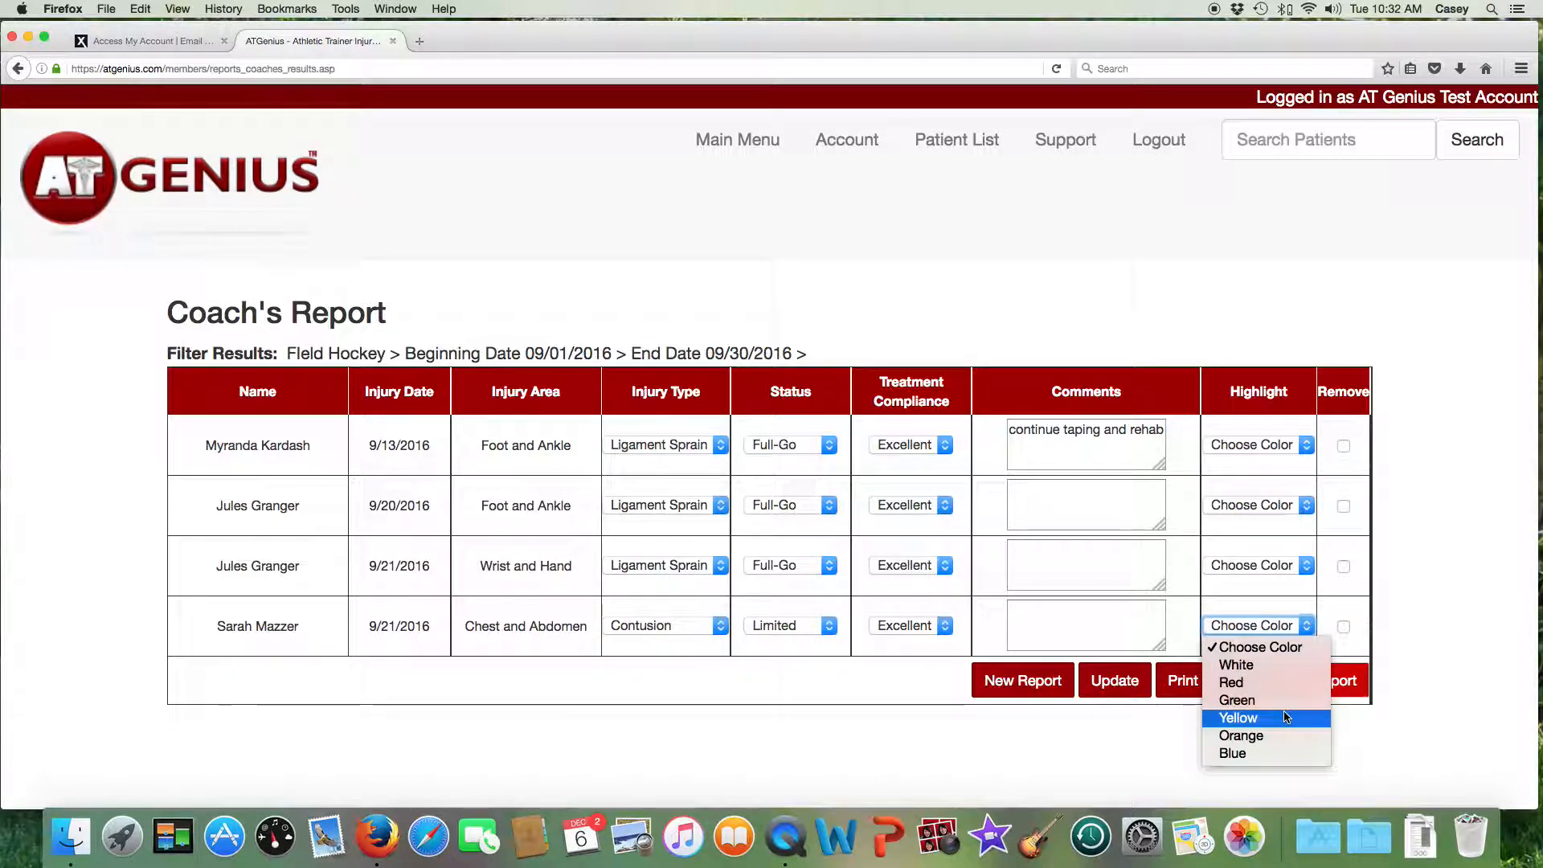
left_click(1238, 718)
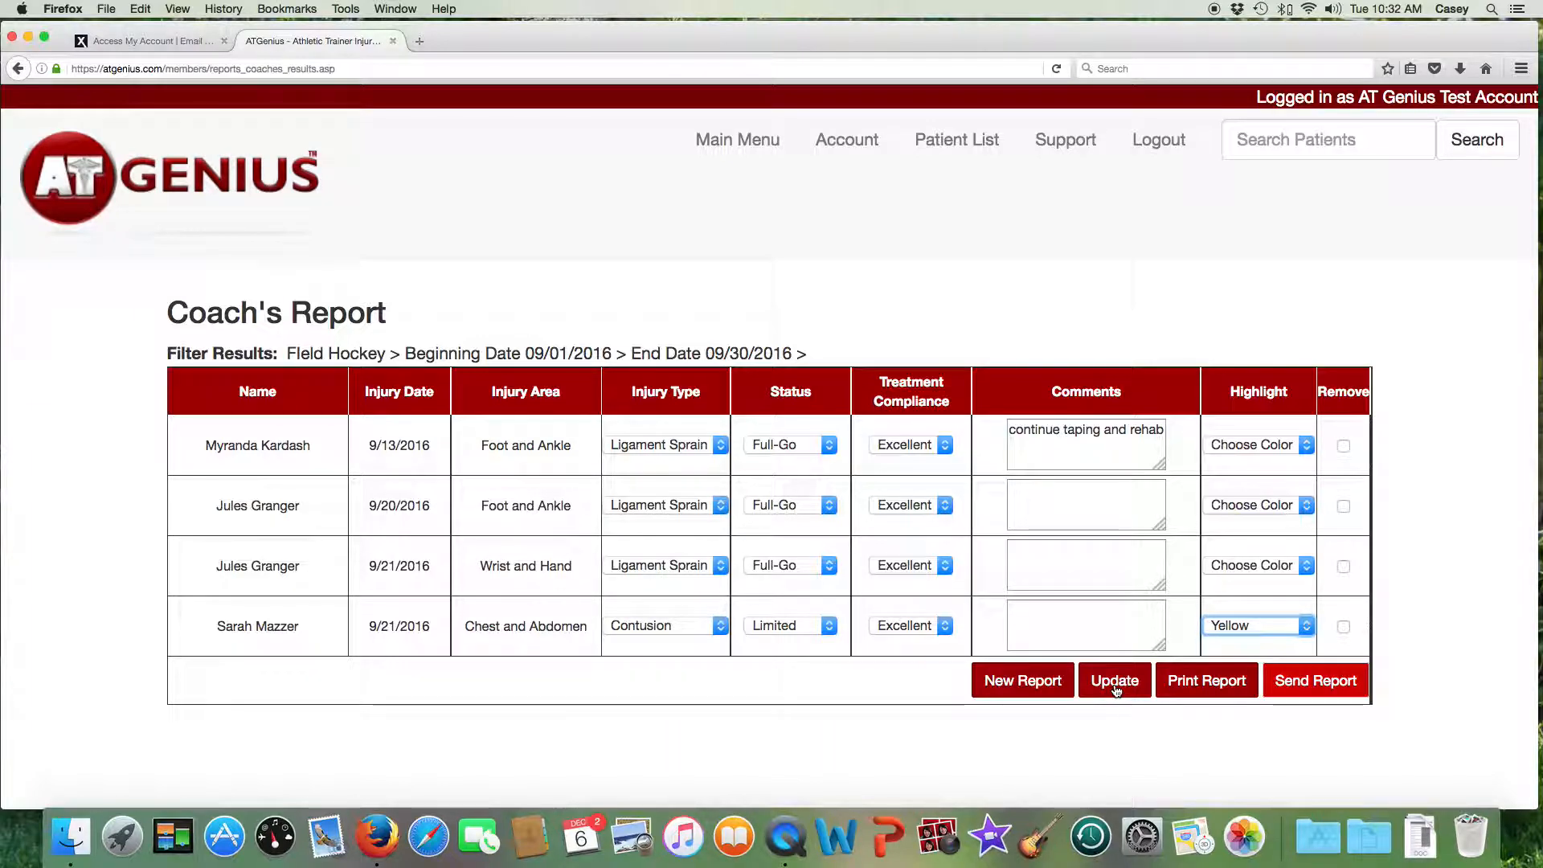
left_click(1114, 680)
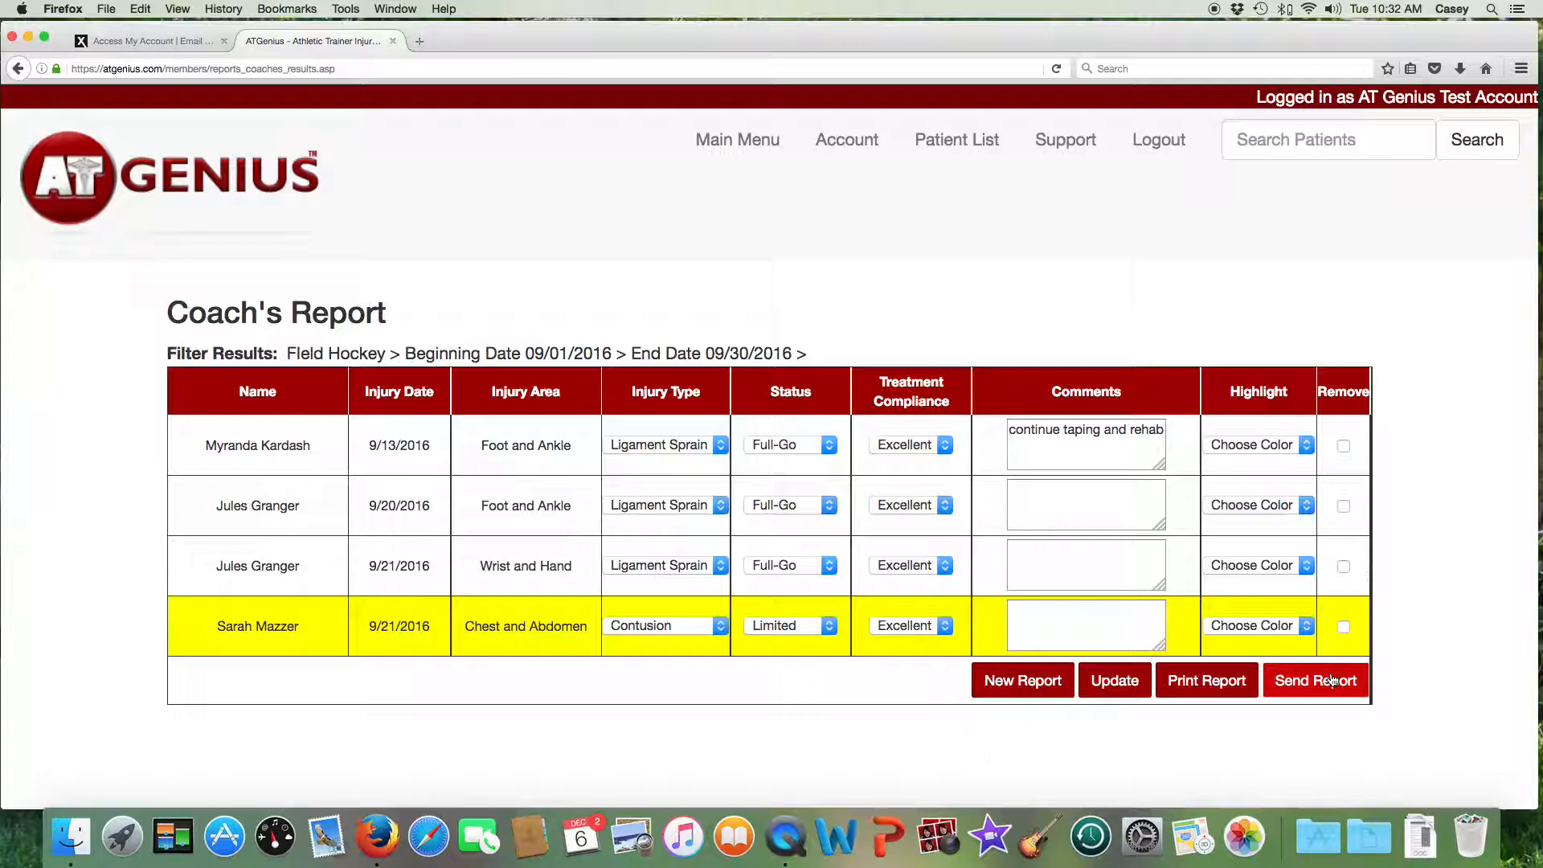
left_click(1316, 680)
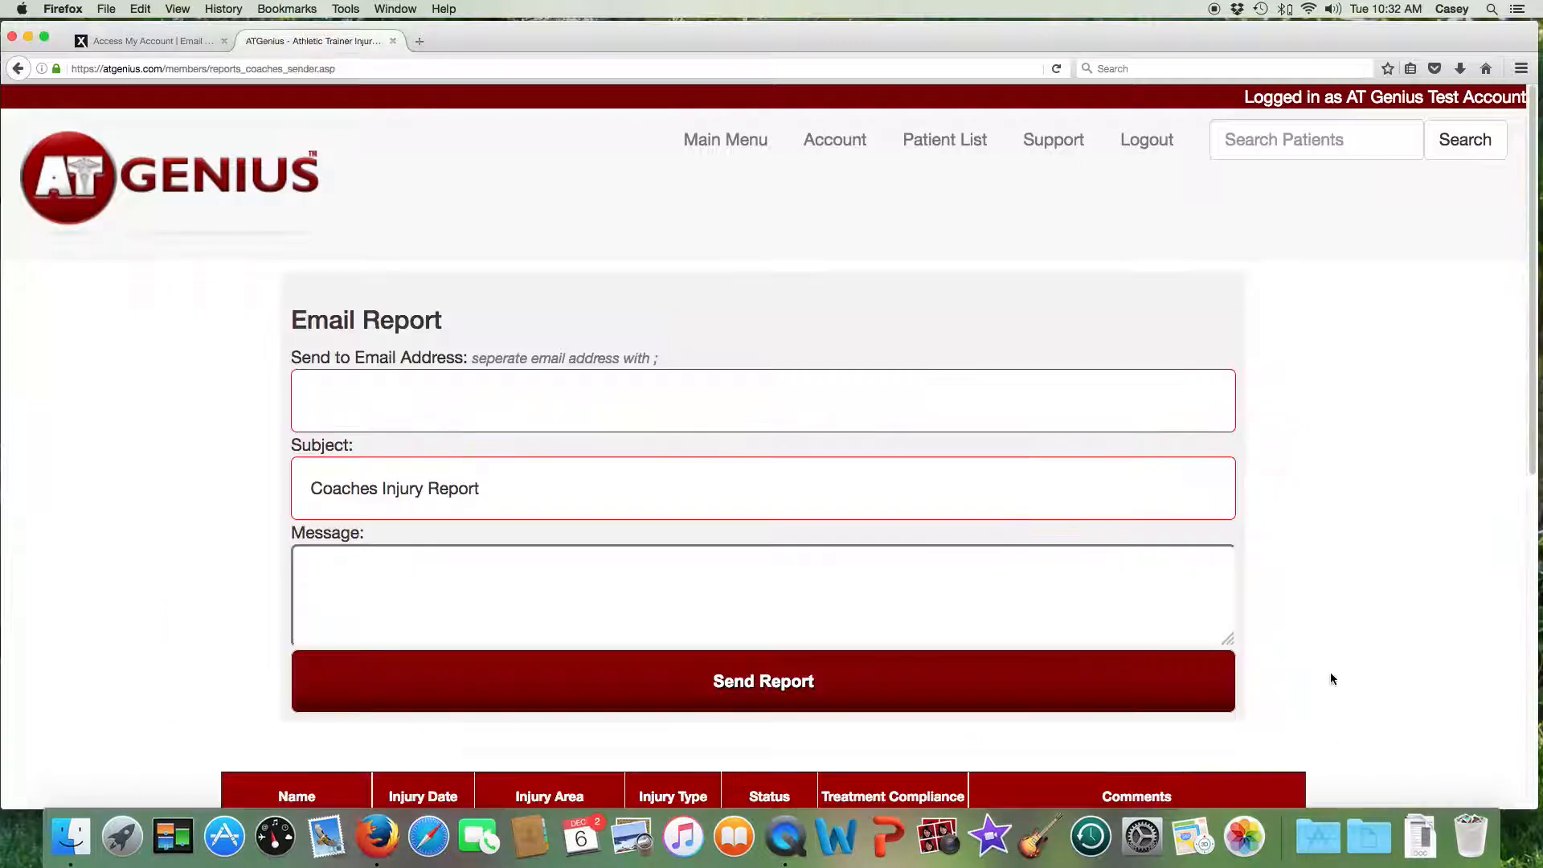
scroll("down", 3)
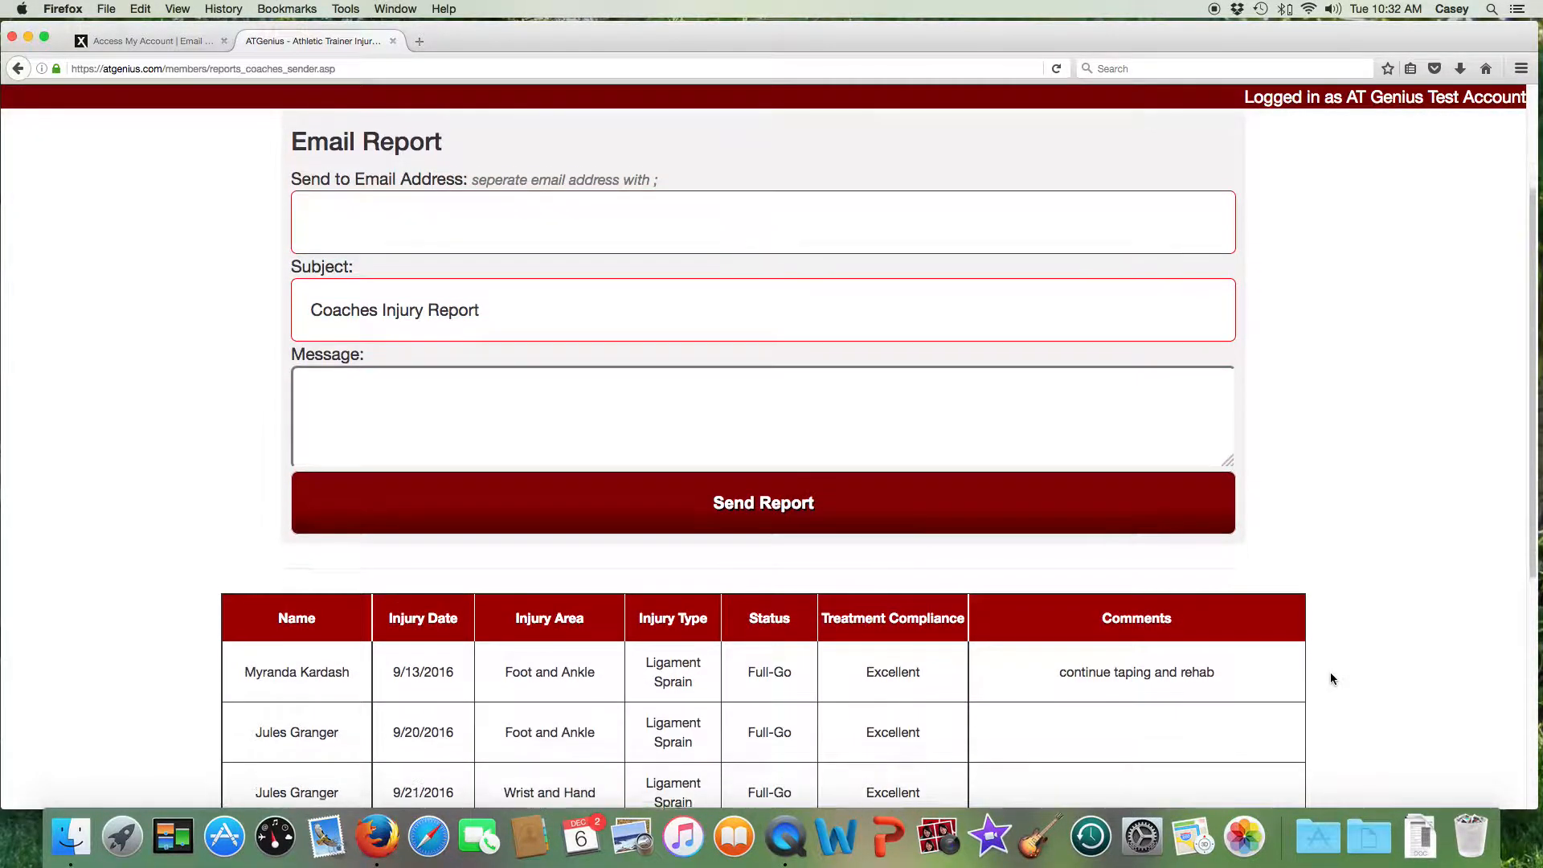
scroll("down", 3)
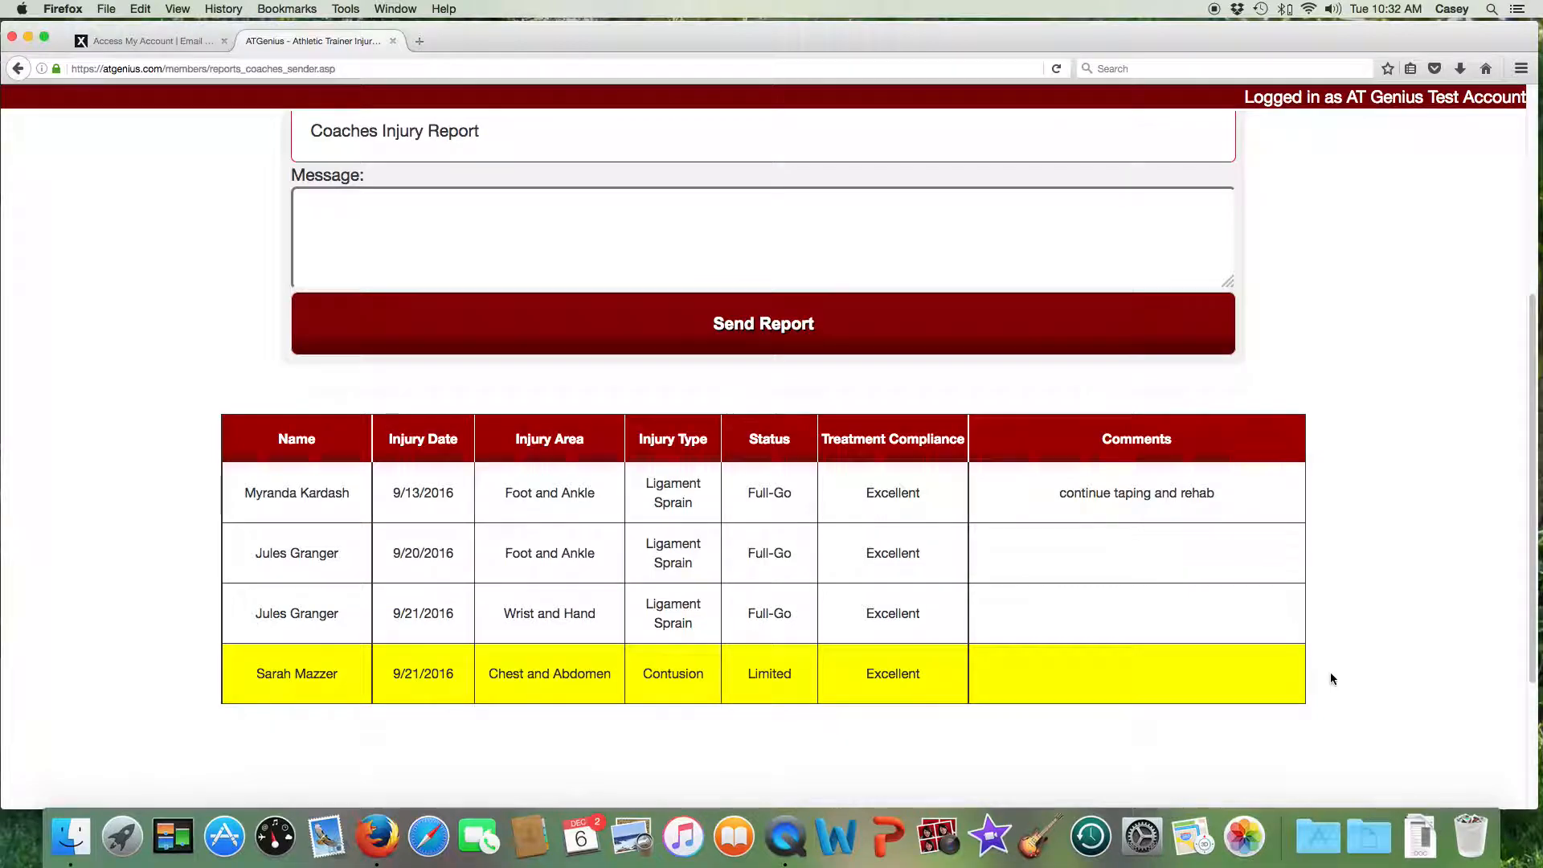
scroll("down", 3)
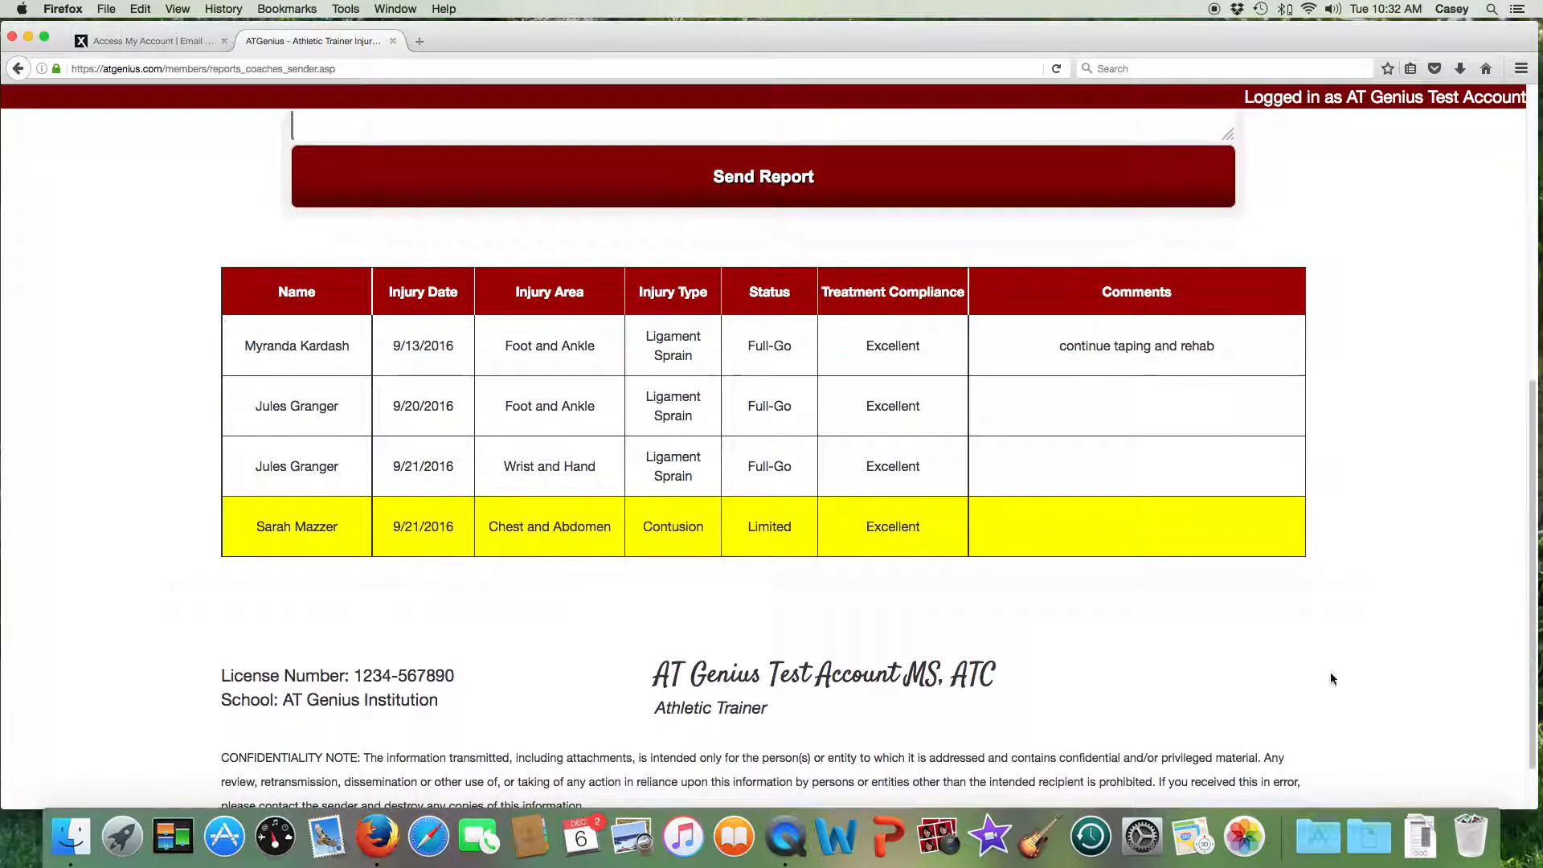
scroll("down", 3)
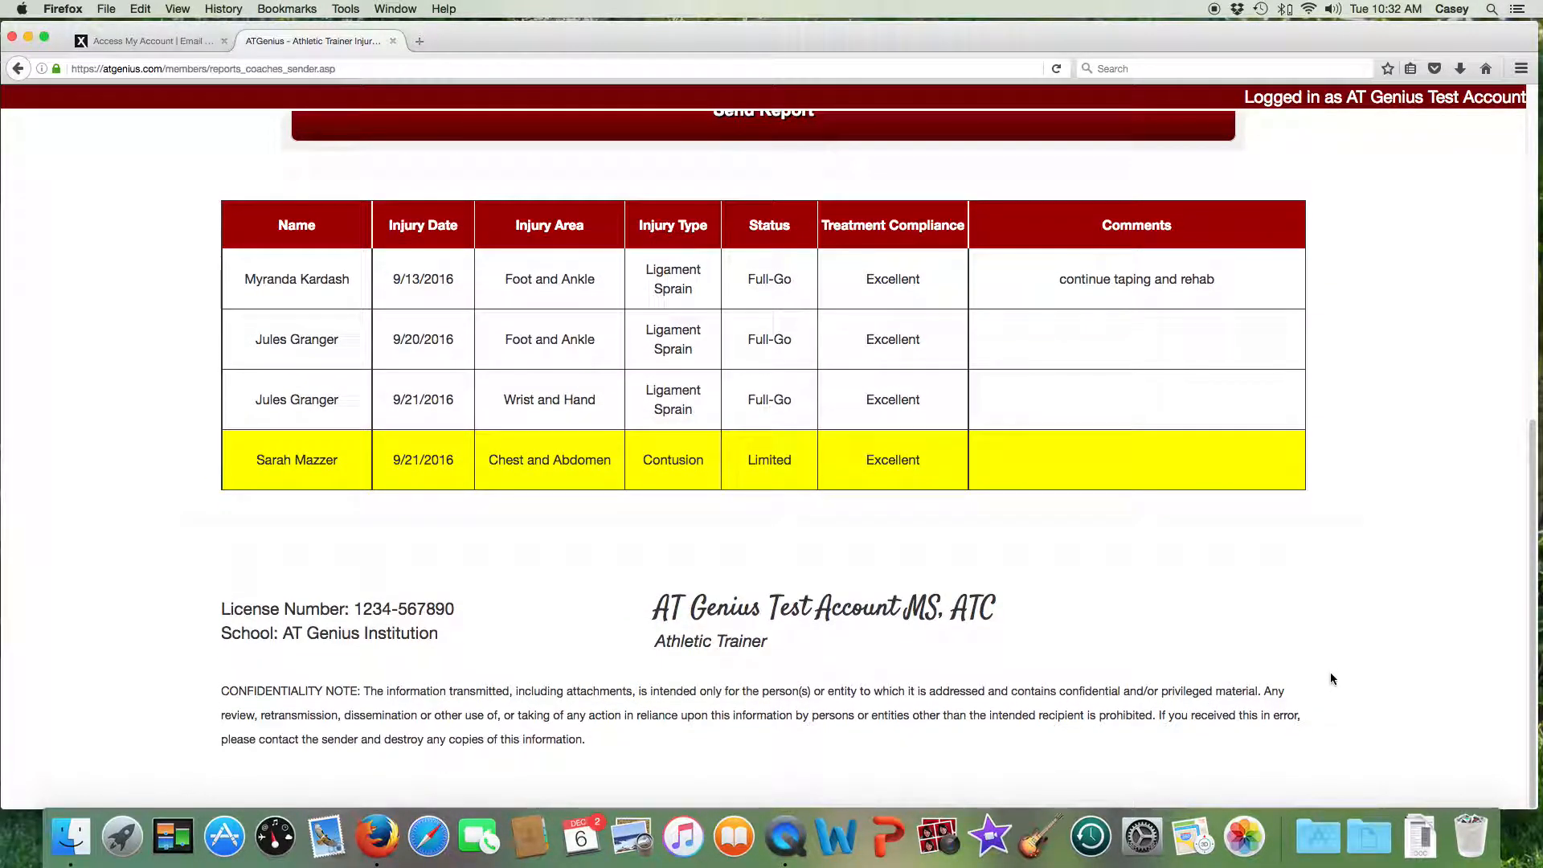